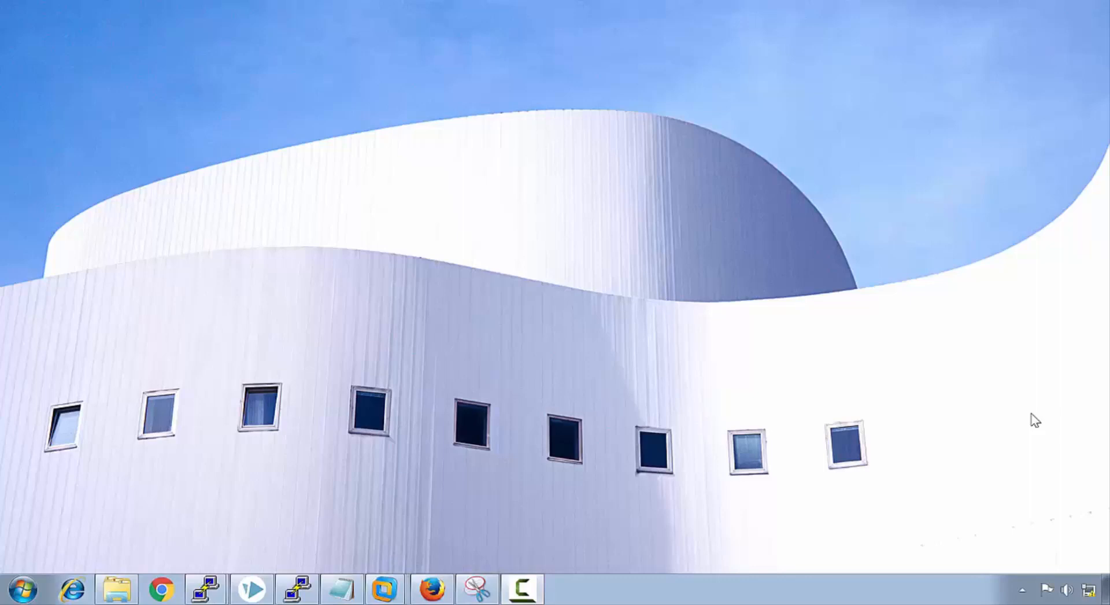
Bring the Alcatel R1 terminal session to the front from the taskbar preview list
click(206, 589)
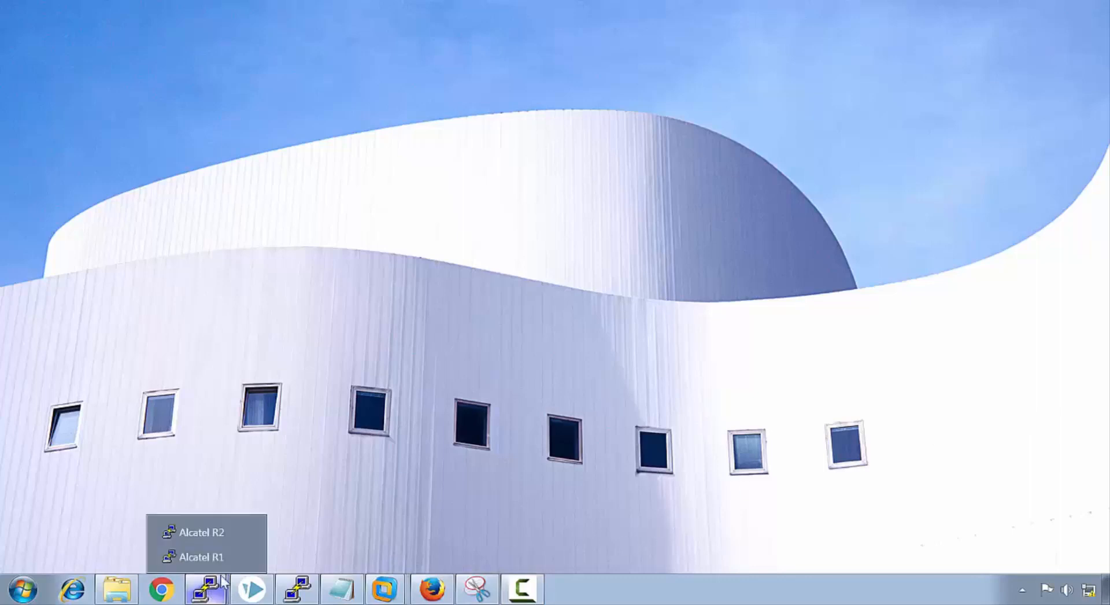
click(201, 557)
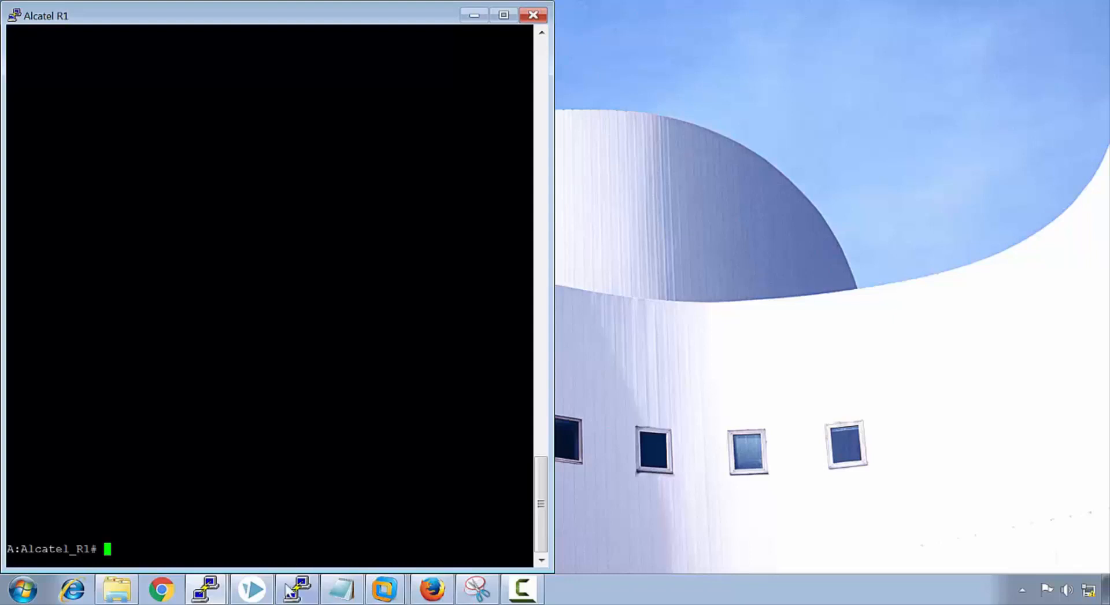
click(205, 588)
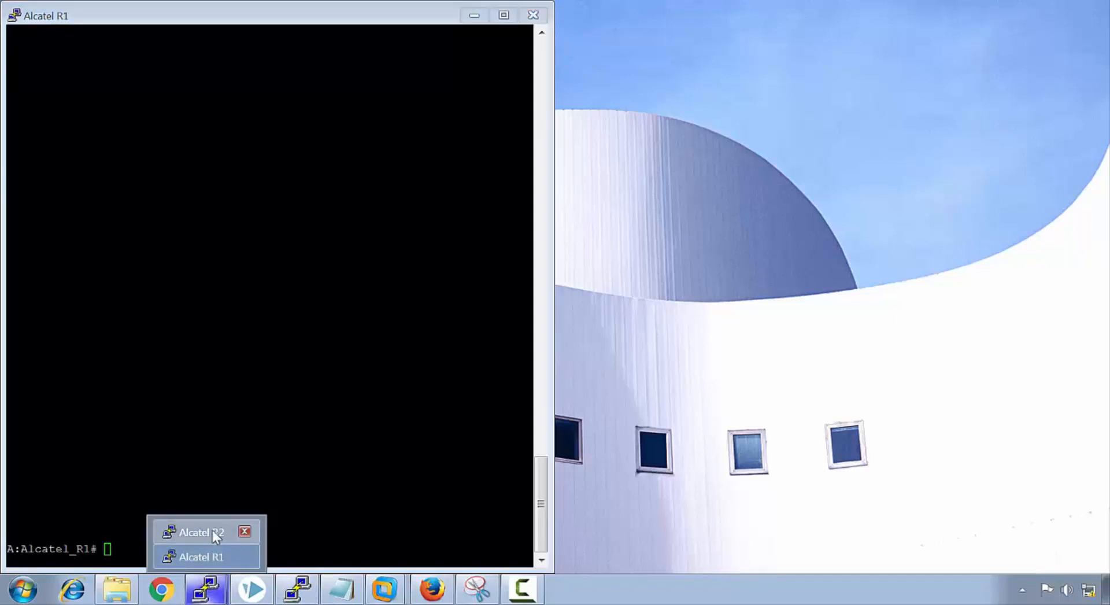
click(200, 533)
text(file dir)
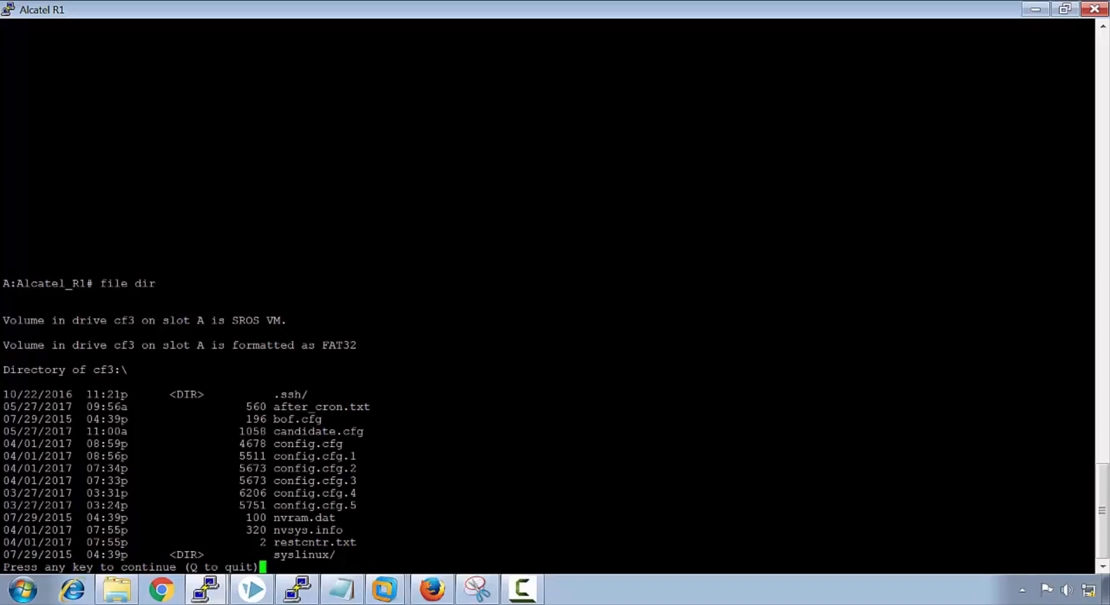
Page through the rest of the cf3 listing showing 12 files and 3 directories
key(space)
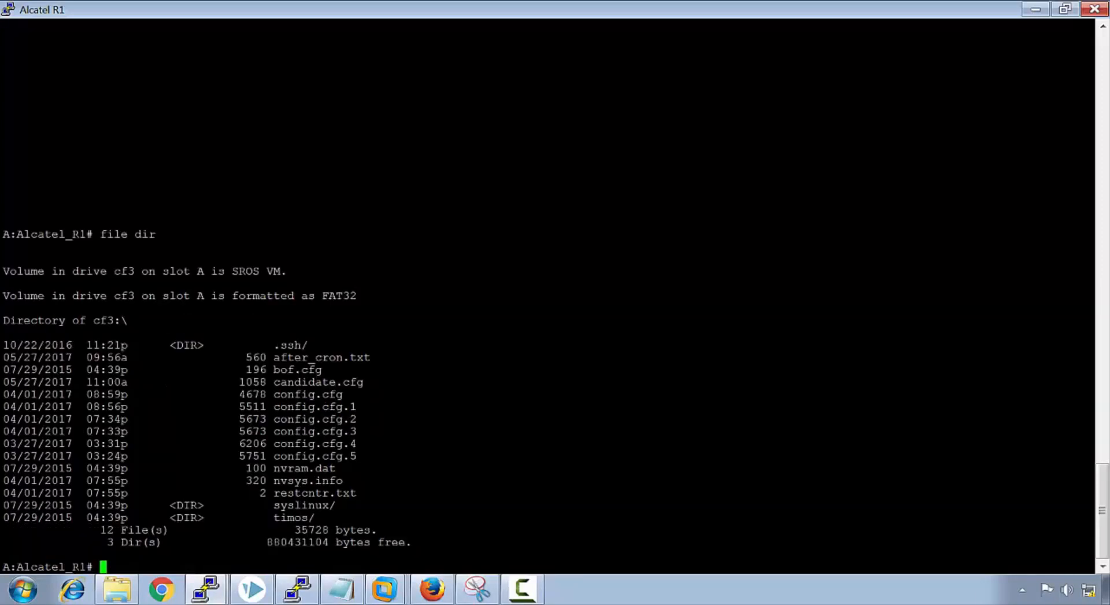
text(configure)
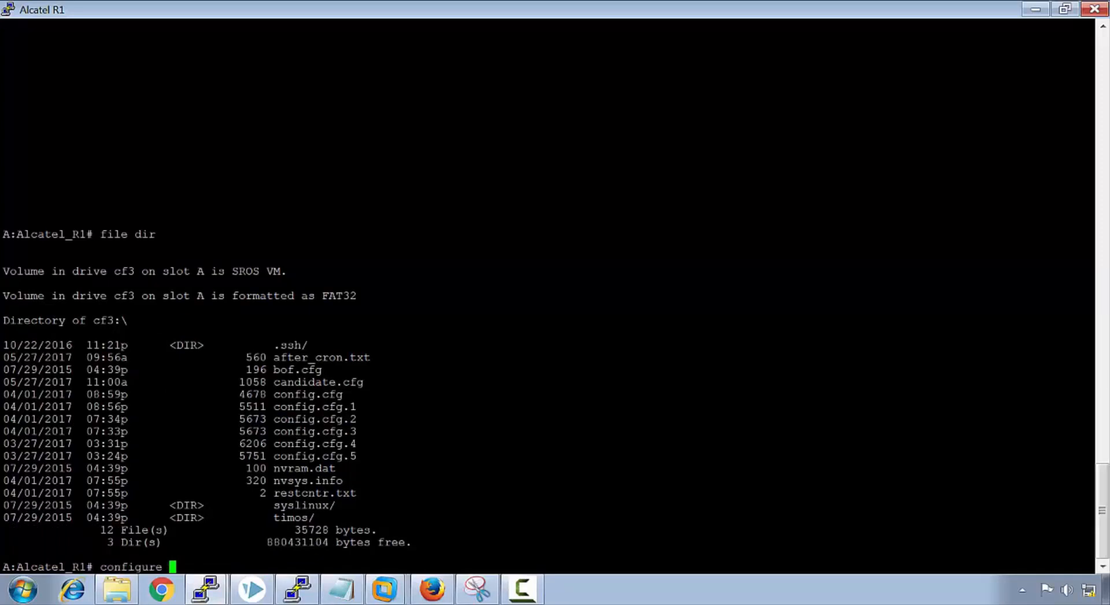
Point the system rollback-location at cf3:\system_rollback with a configure system rollback command
text(system r)
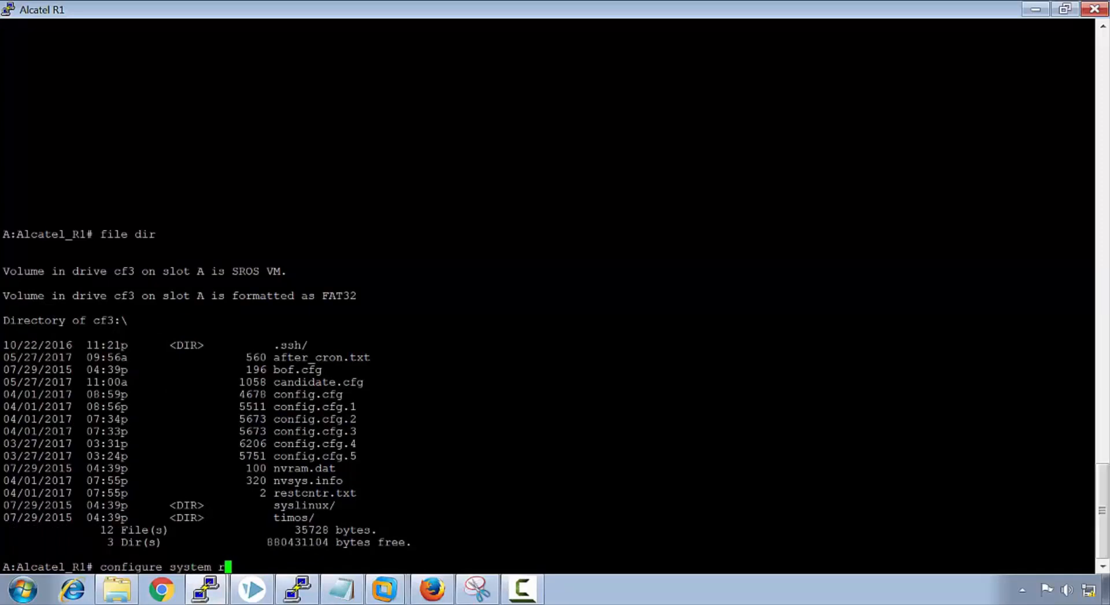
text(ollback)
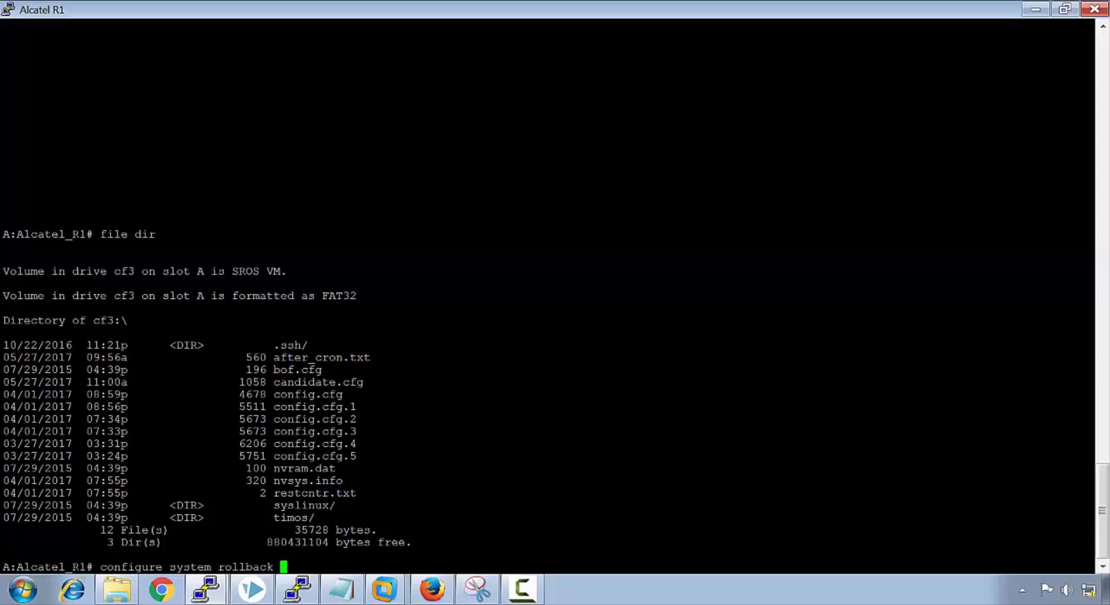
text(rollback-location)
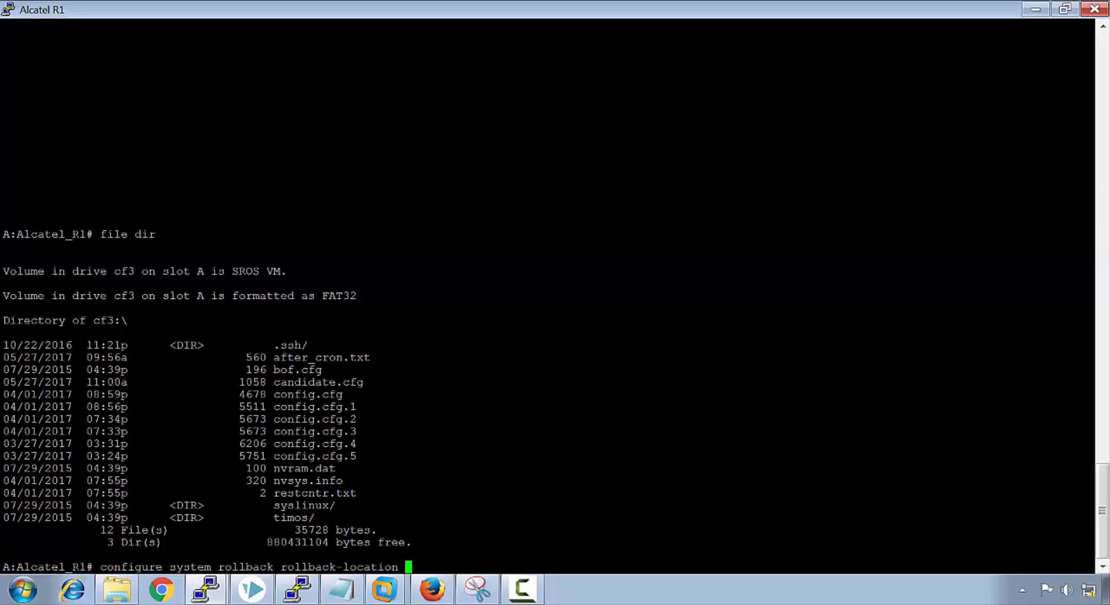
text(cf3:\)
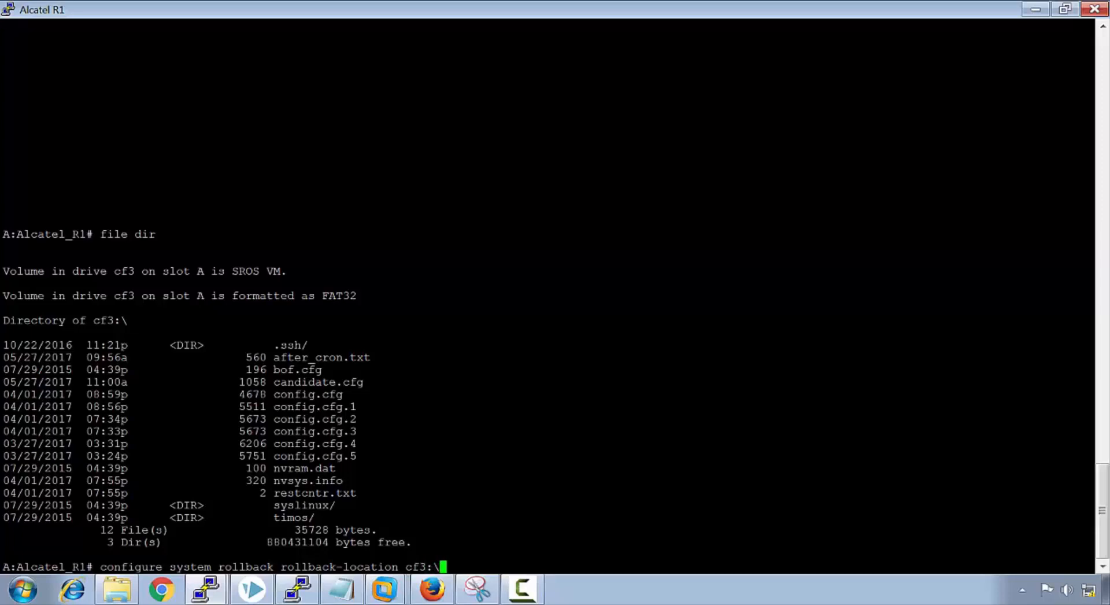
text(syste)
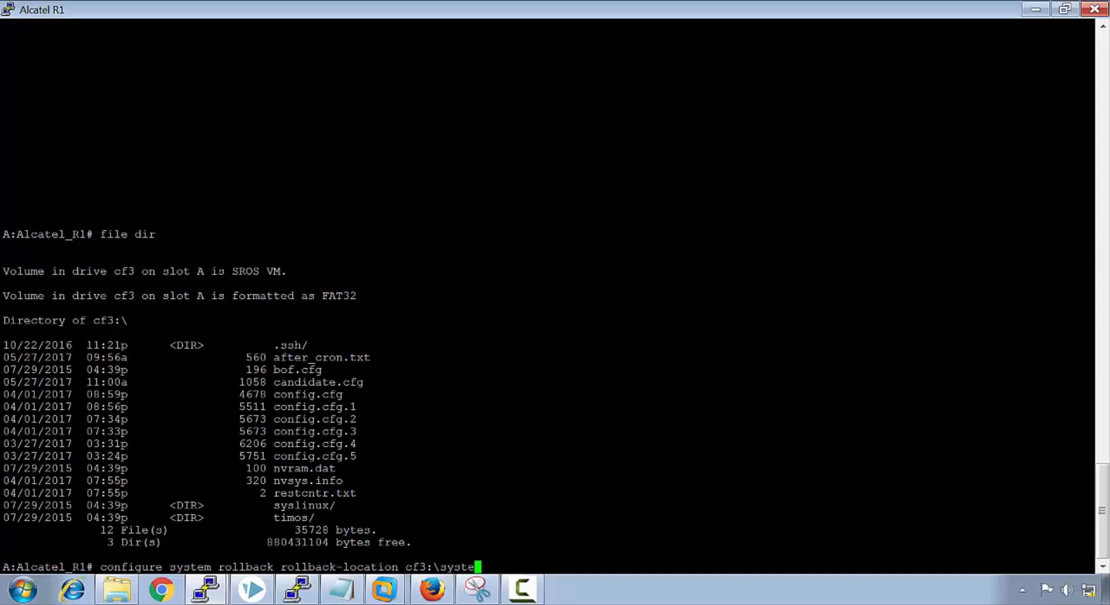
text(m_)
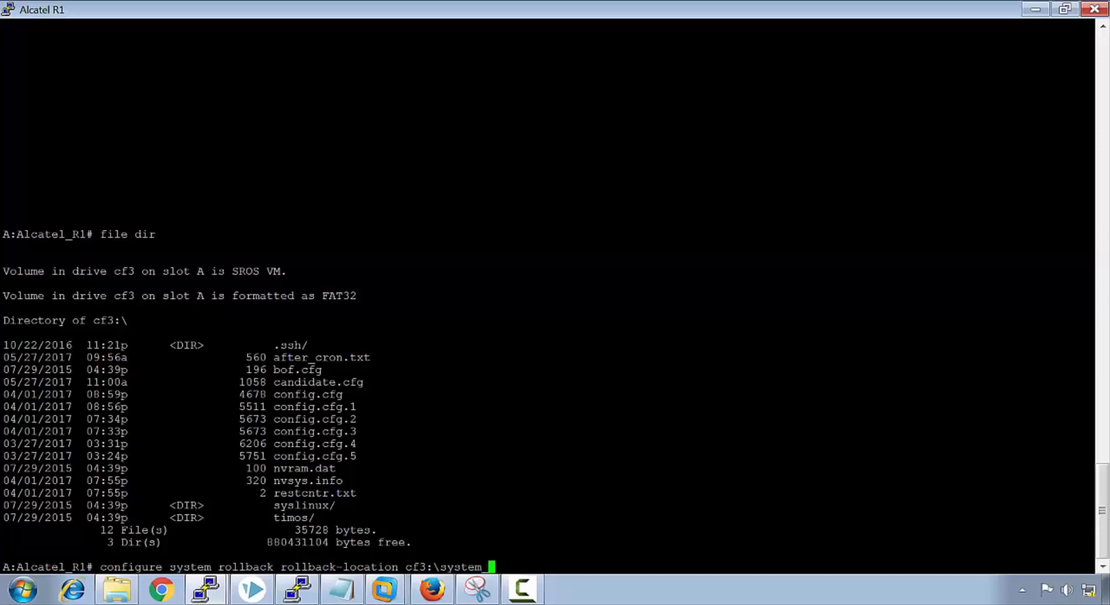
text(rollba)
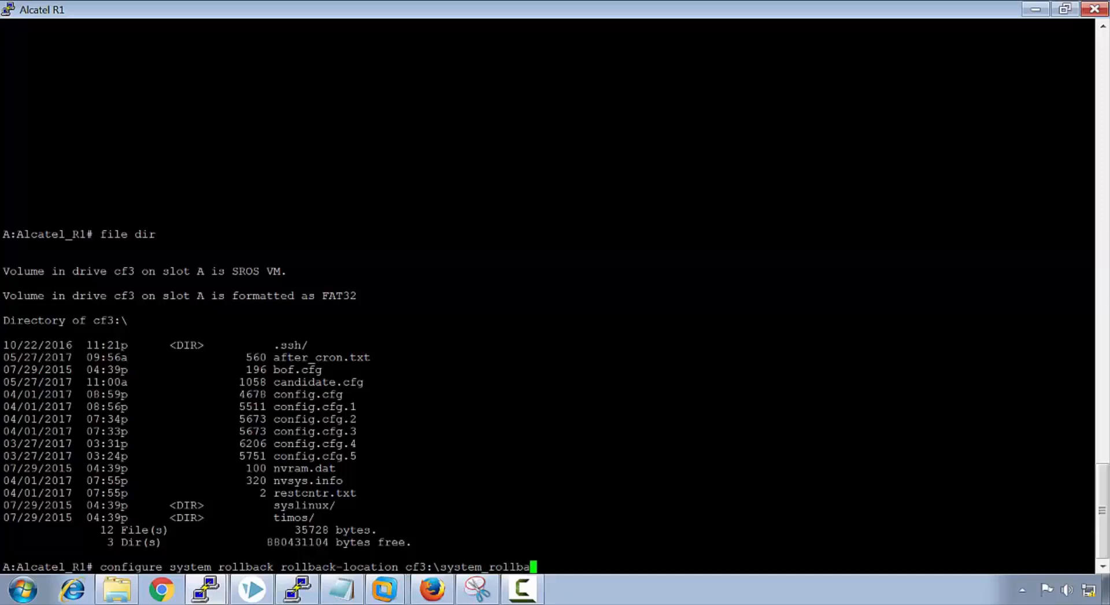
key(Return)
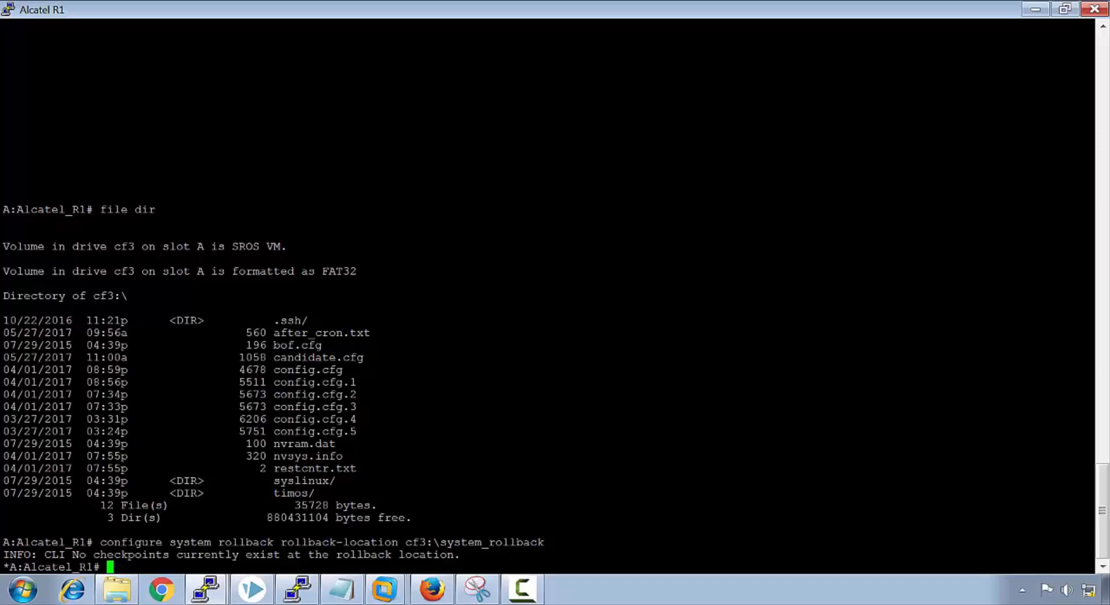
Save a rollback checkpoint with admin rollback save
text(a)
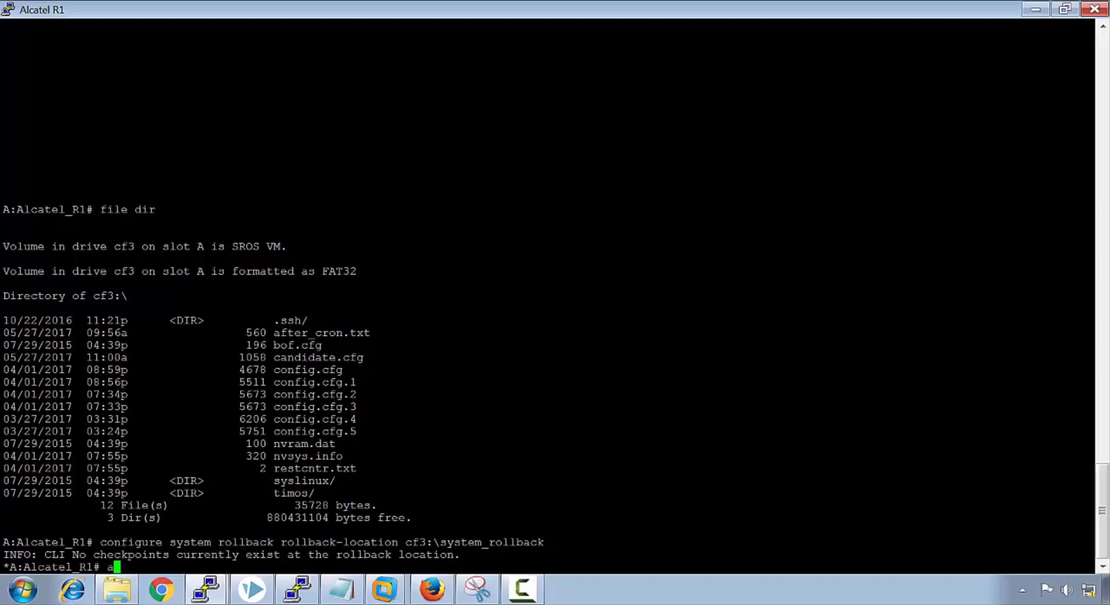
text(dmin roll)
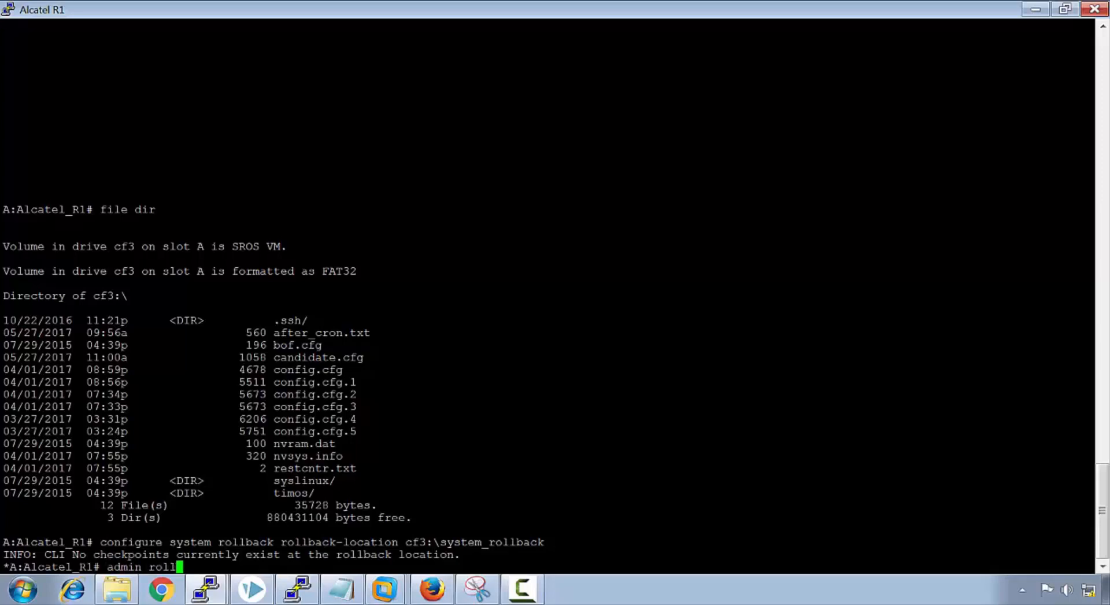
key(Return)
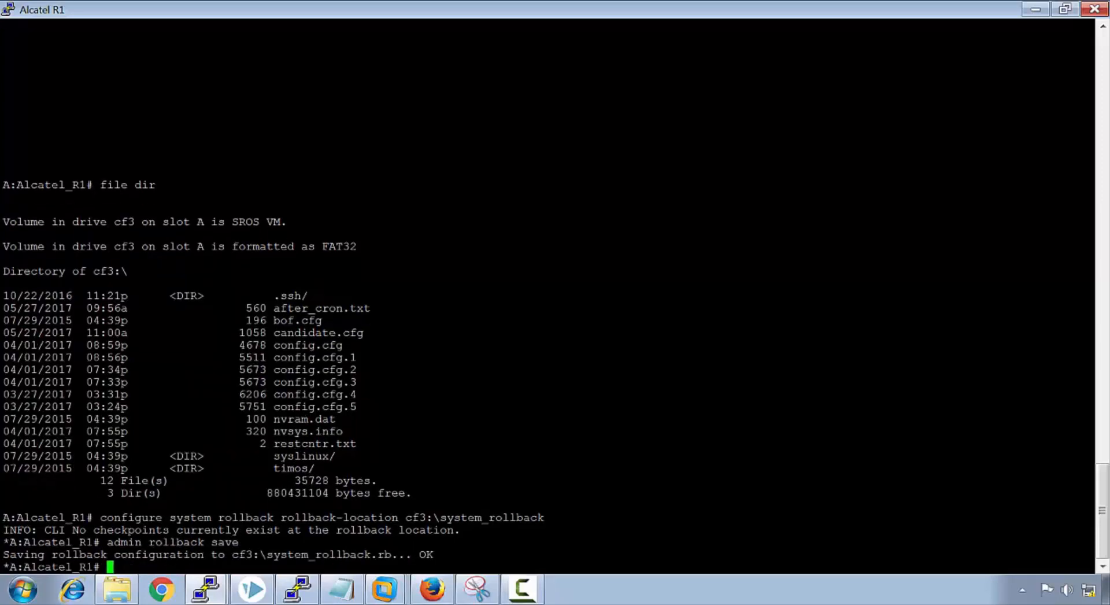
Save the running configuration and list the cf3 files
text(admin sa)
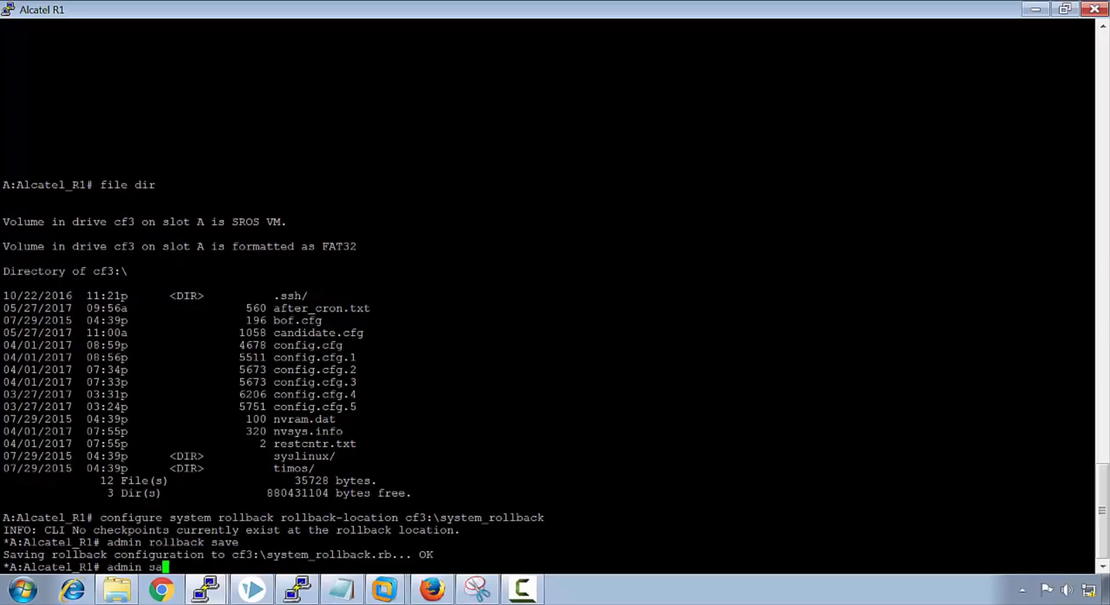
key(Return)
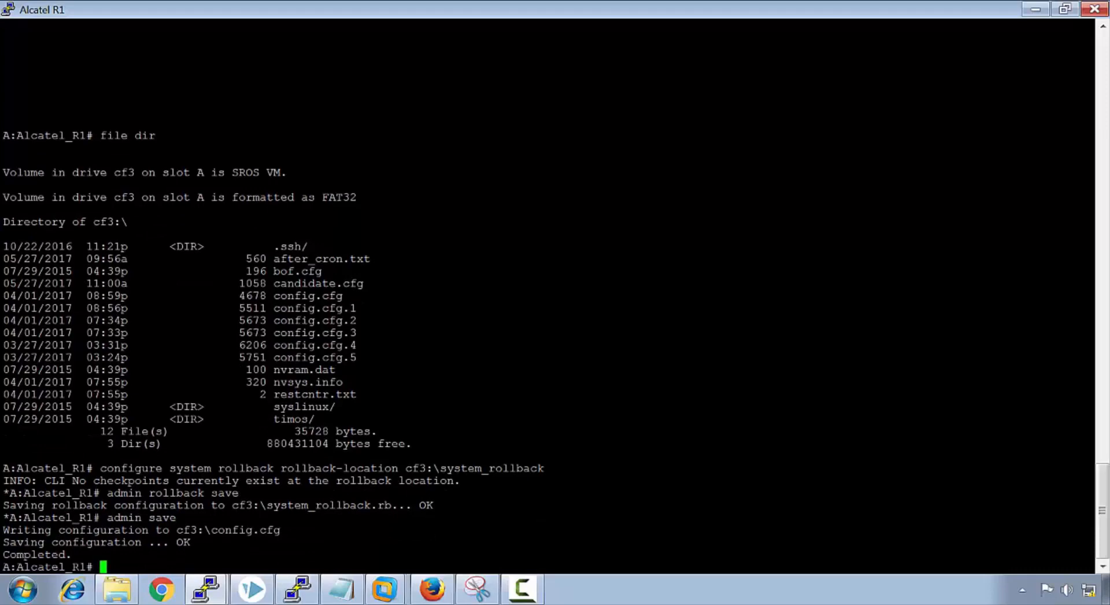
text(file dir)
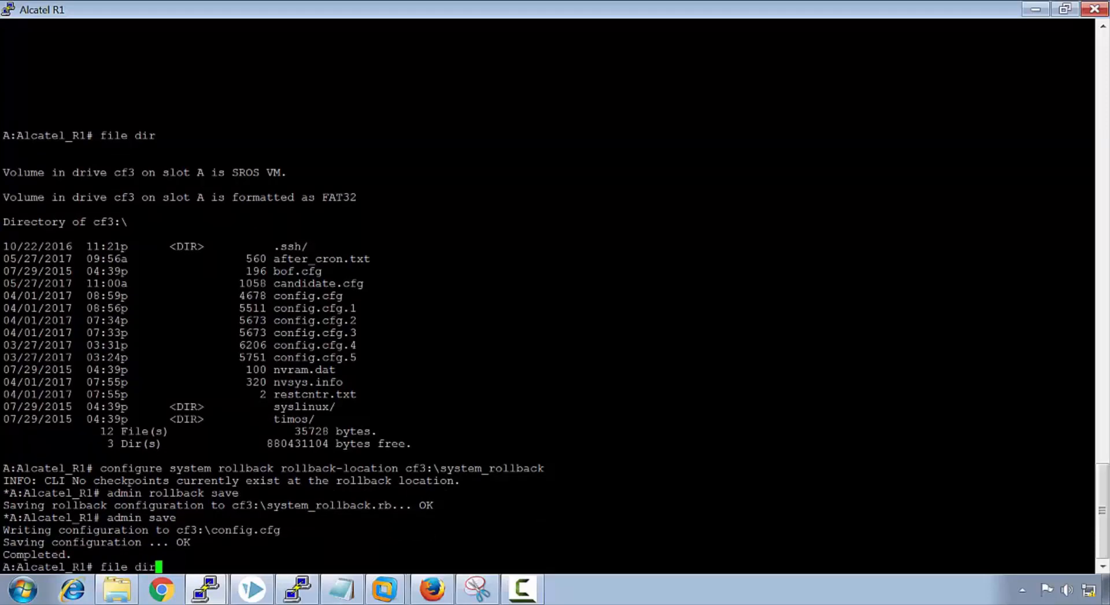
key(Return)
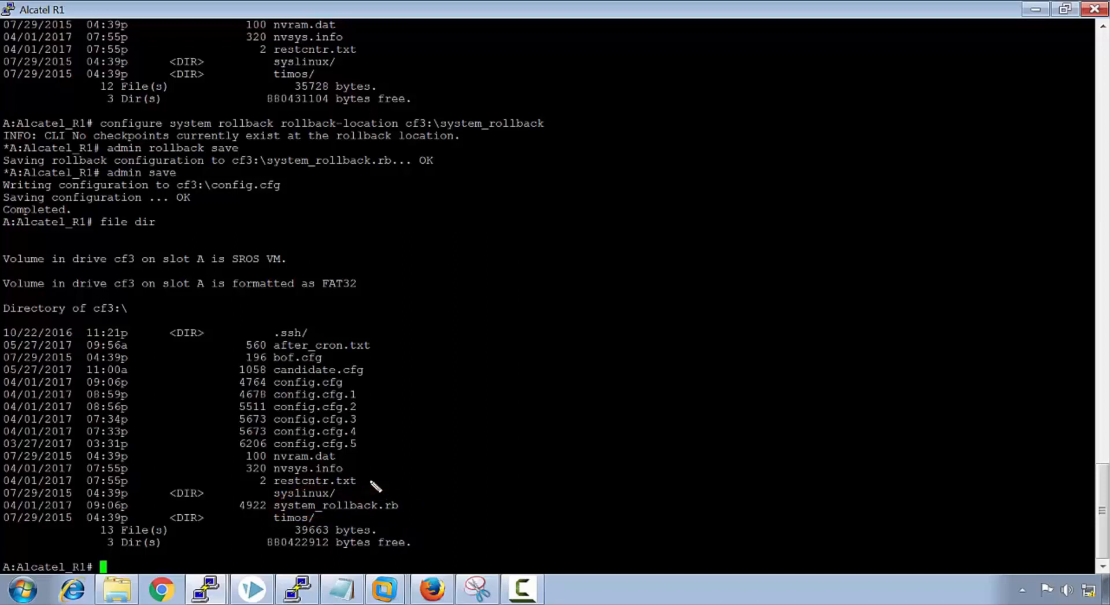
Save another rollback checkpoint and list cf3 to see system_rollback.rb.1
text(admin)
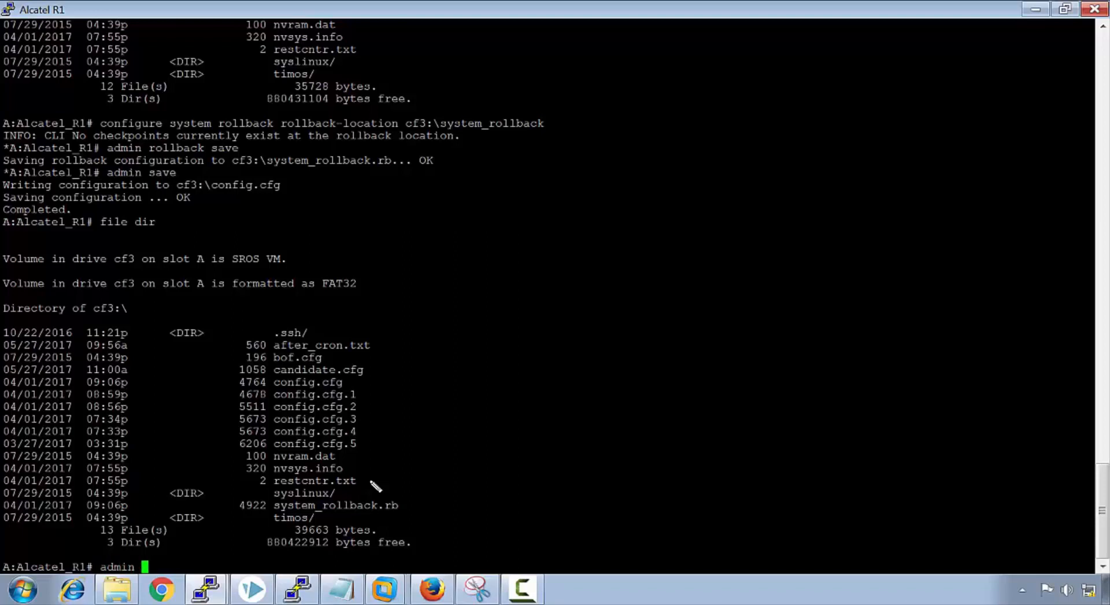
text(rollback s)
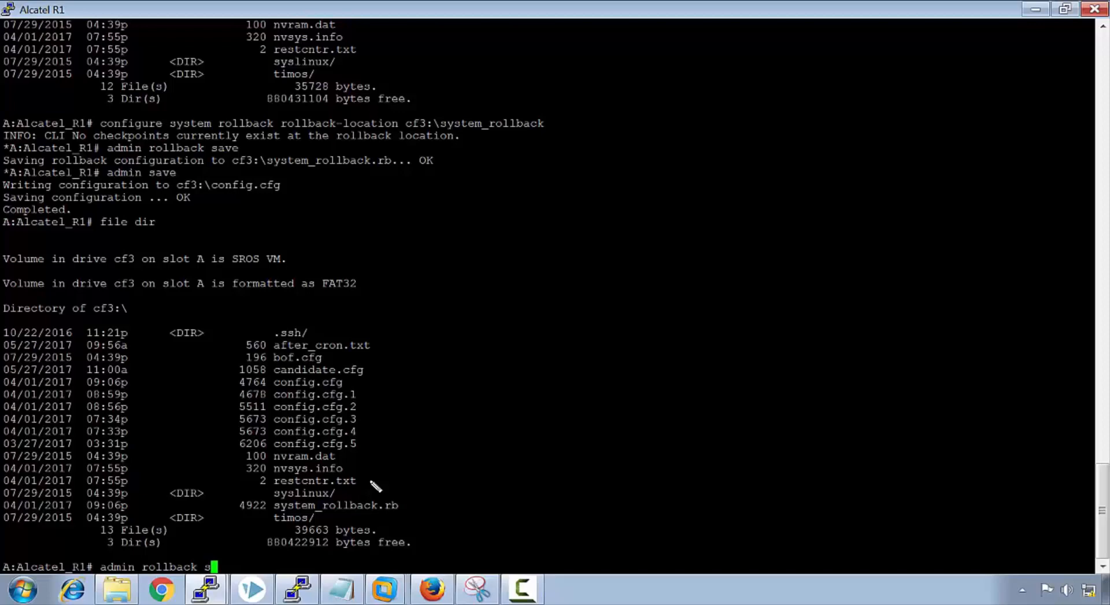
key(Return)
text(file dir)
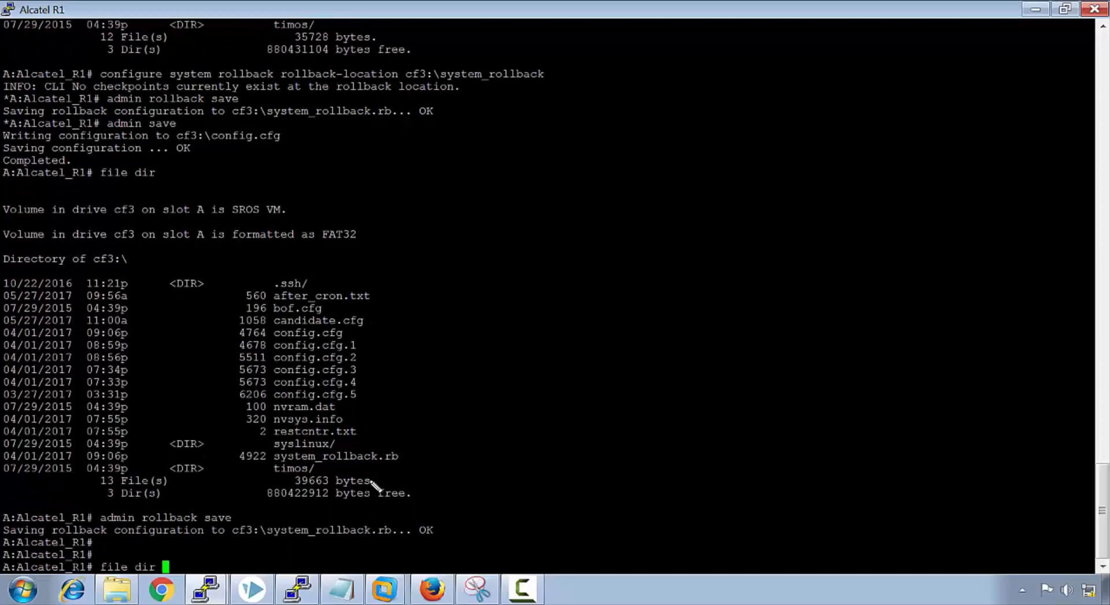
key(Return)
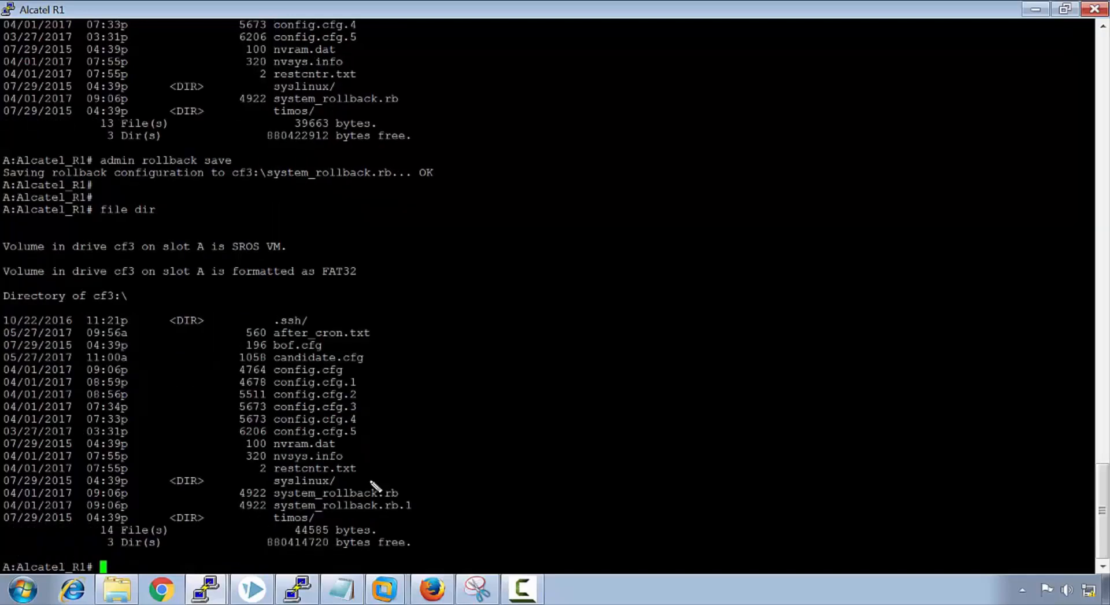
mouse_move(376, 485)
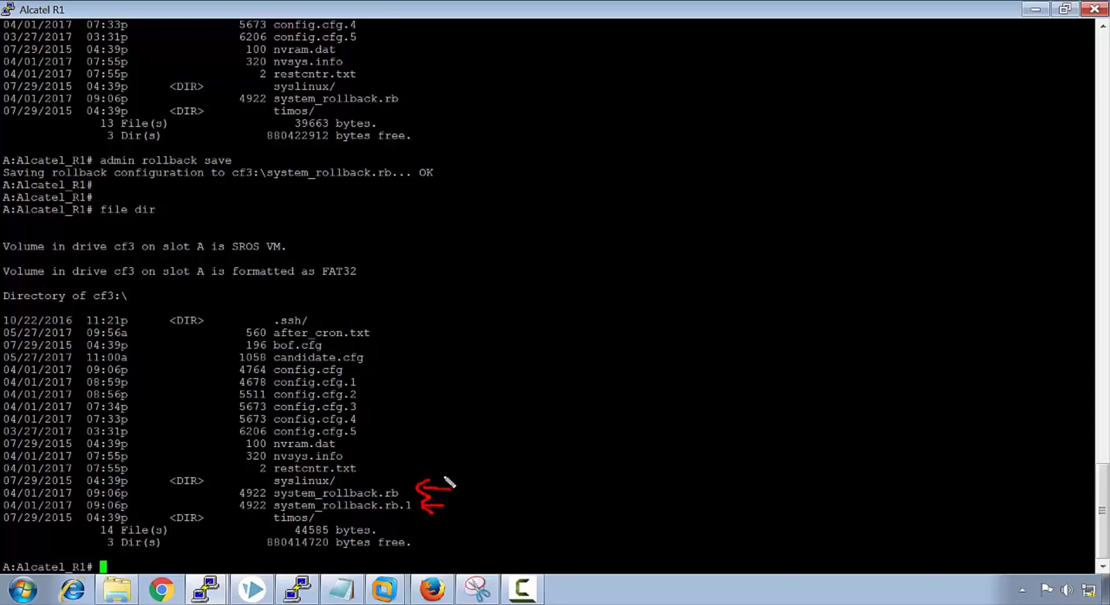
mouse_move(448, 435)
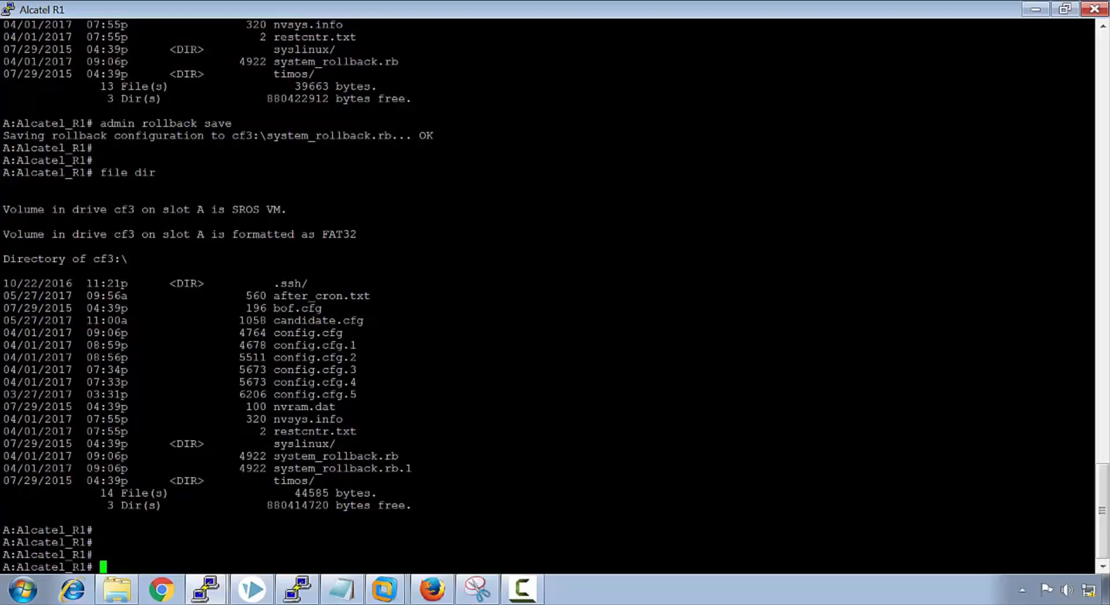
Rename the system to R1 and save a new rollback checkpoint
text(configure sy)
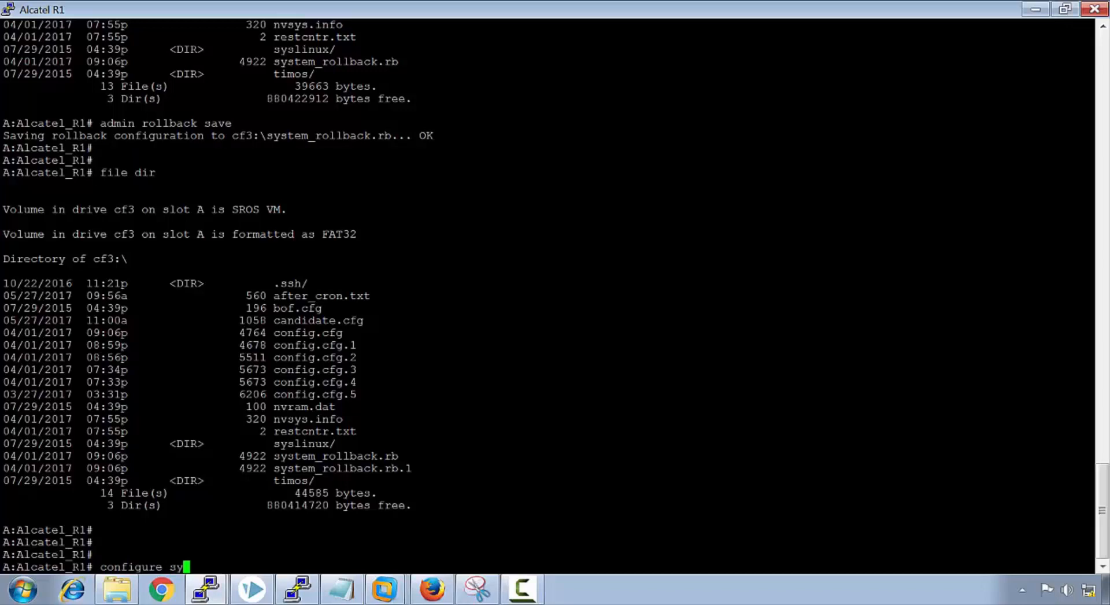
text(stem name R1)
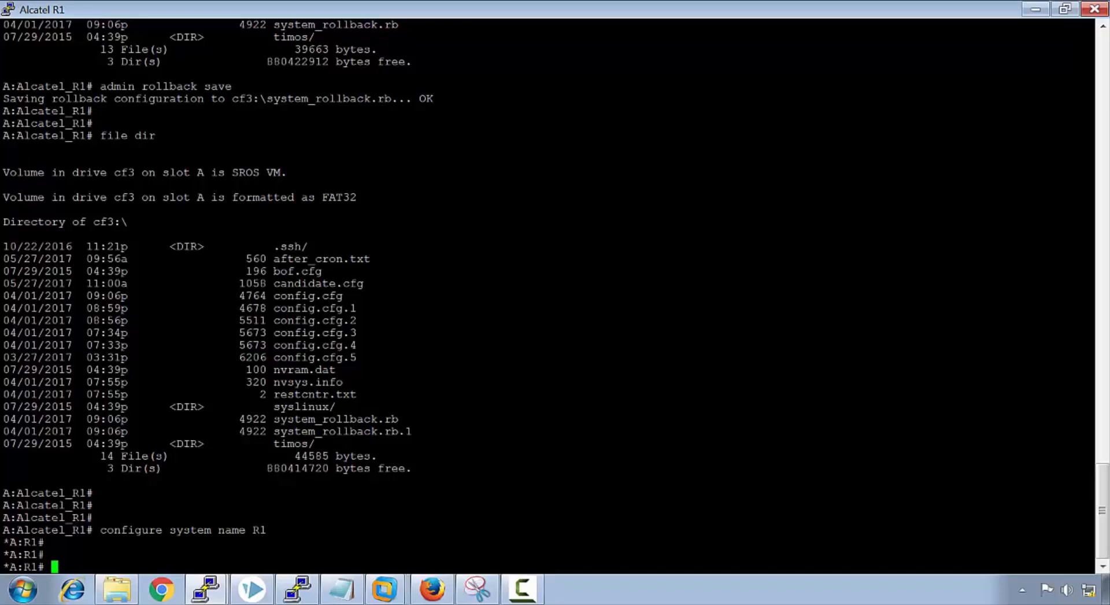
text(admin ro)
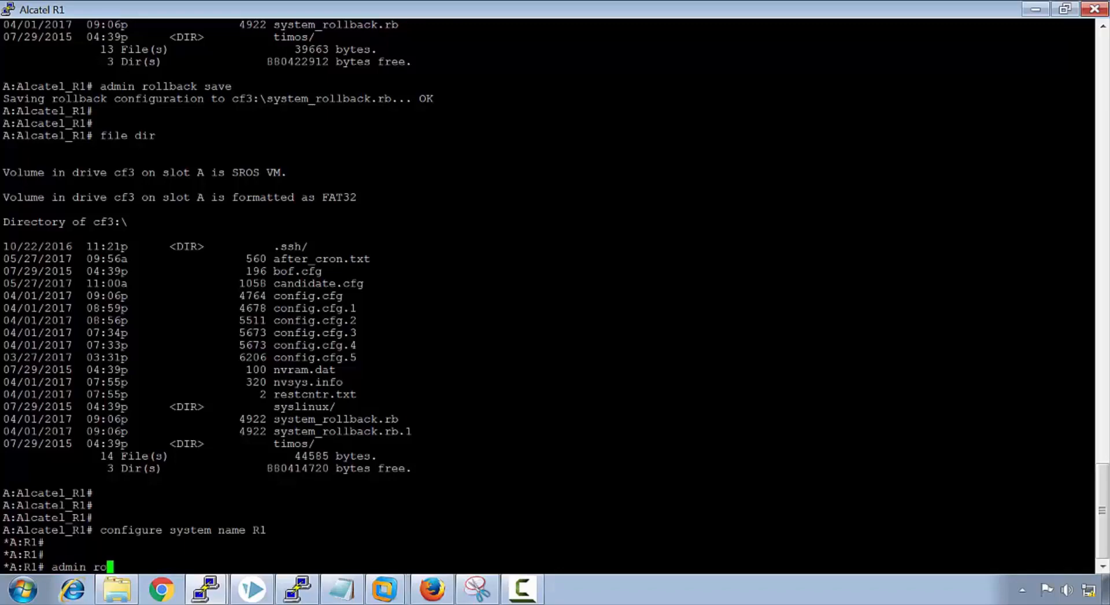
text(llback save)
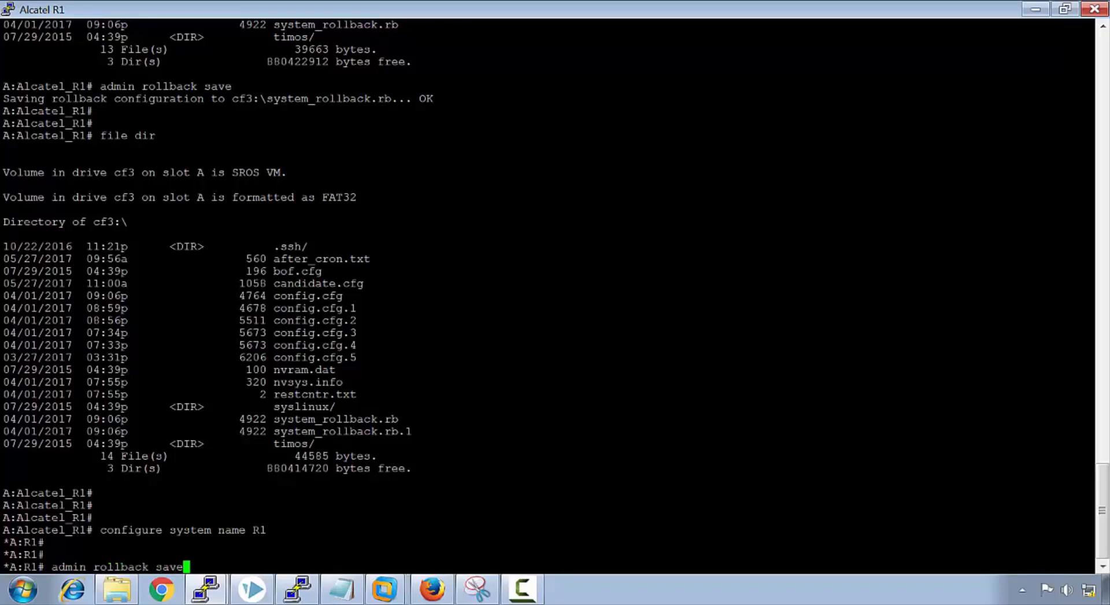
key(Return)
text(file dir)
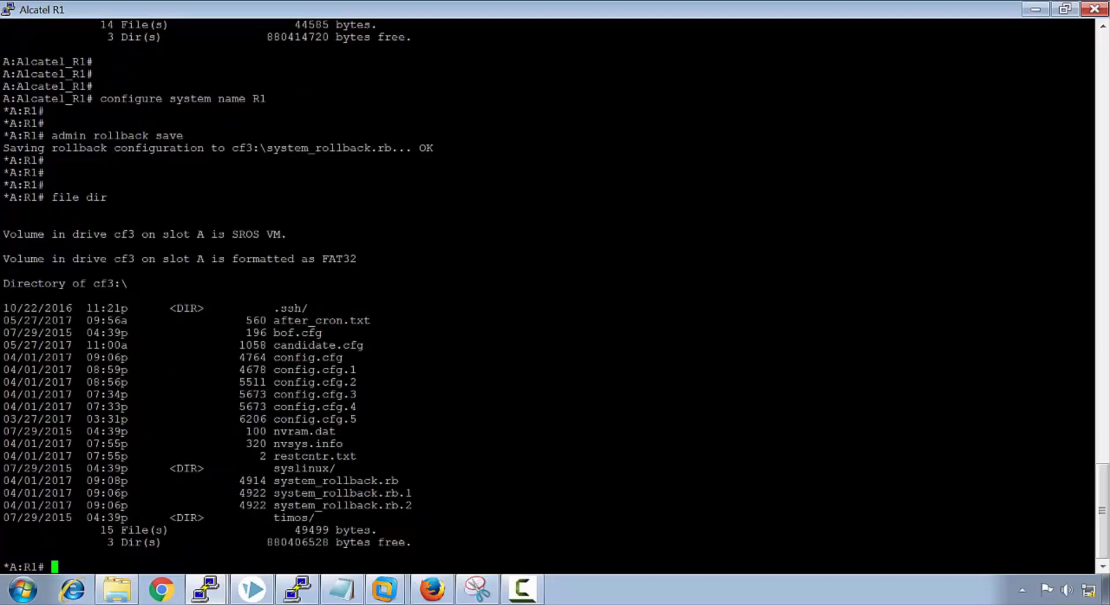
Compare rollback checkpoint 2 with latest-rb, showing Alcatel_R1 versus R1
text(a)
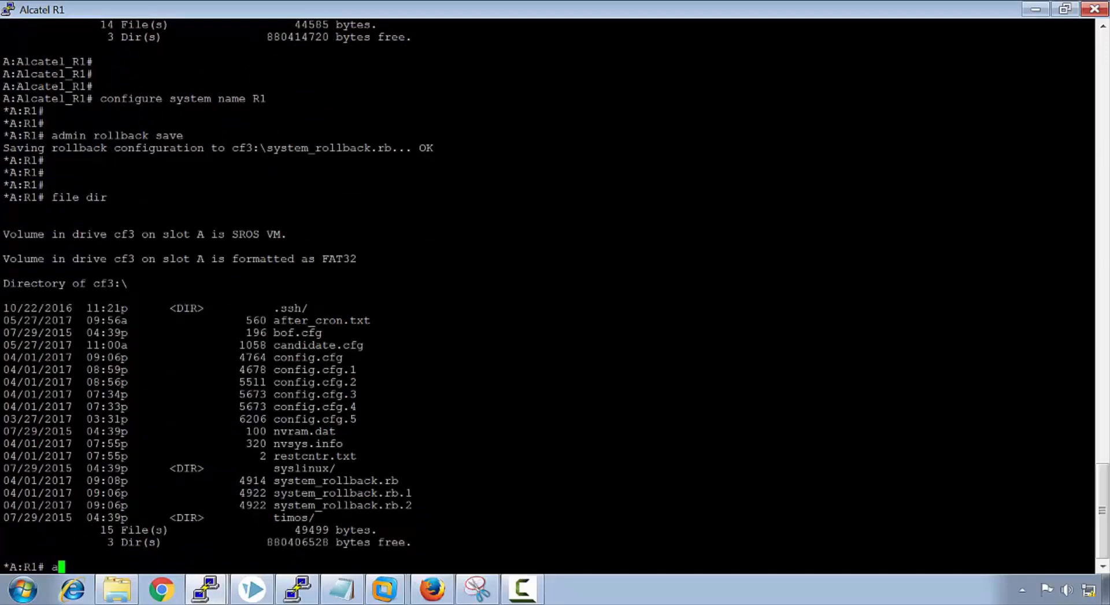
text(dmin rol)
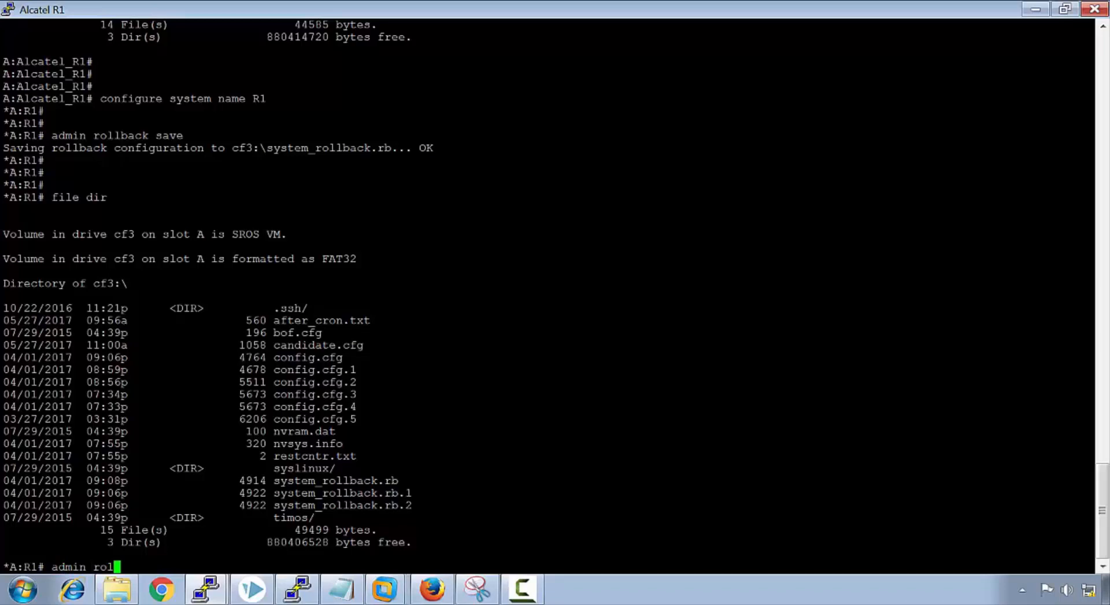
text(lback c)
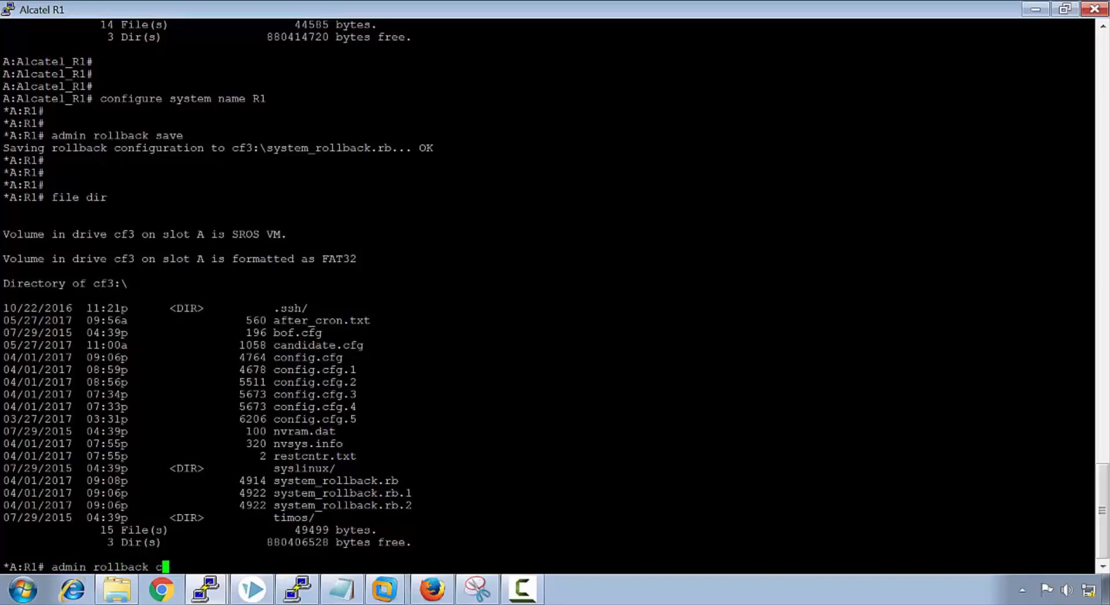
text(ompare 2)
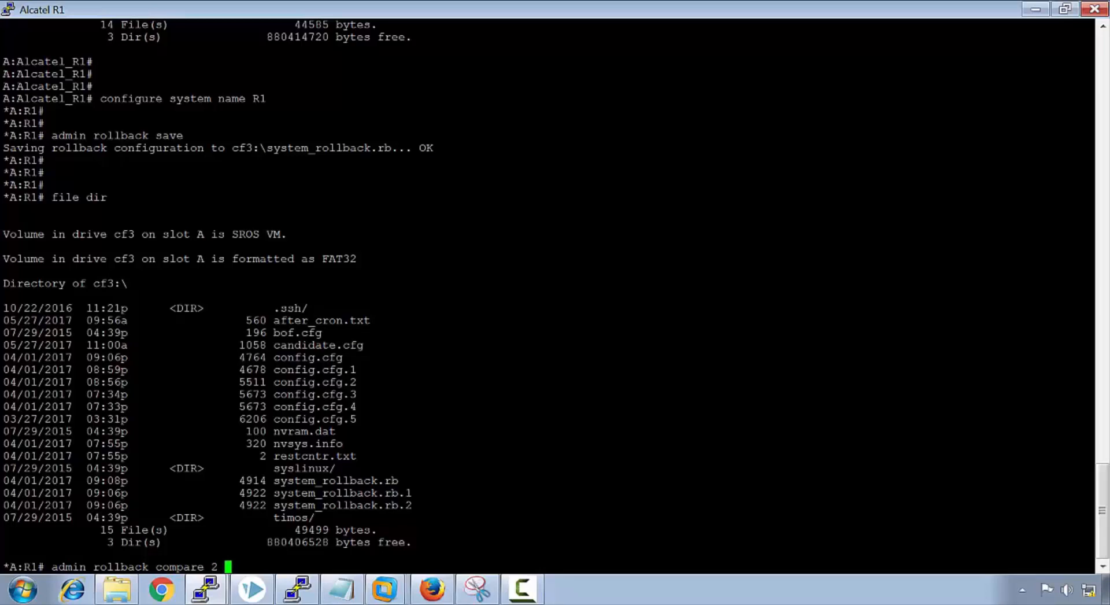
text(to lat)
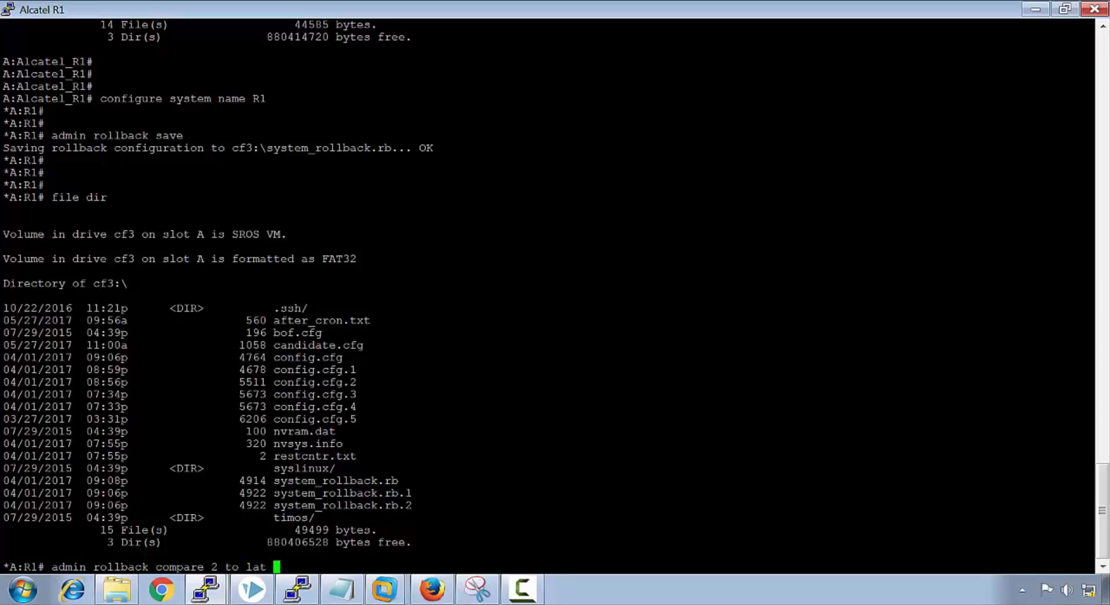
key(Return)
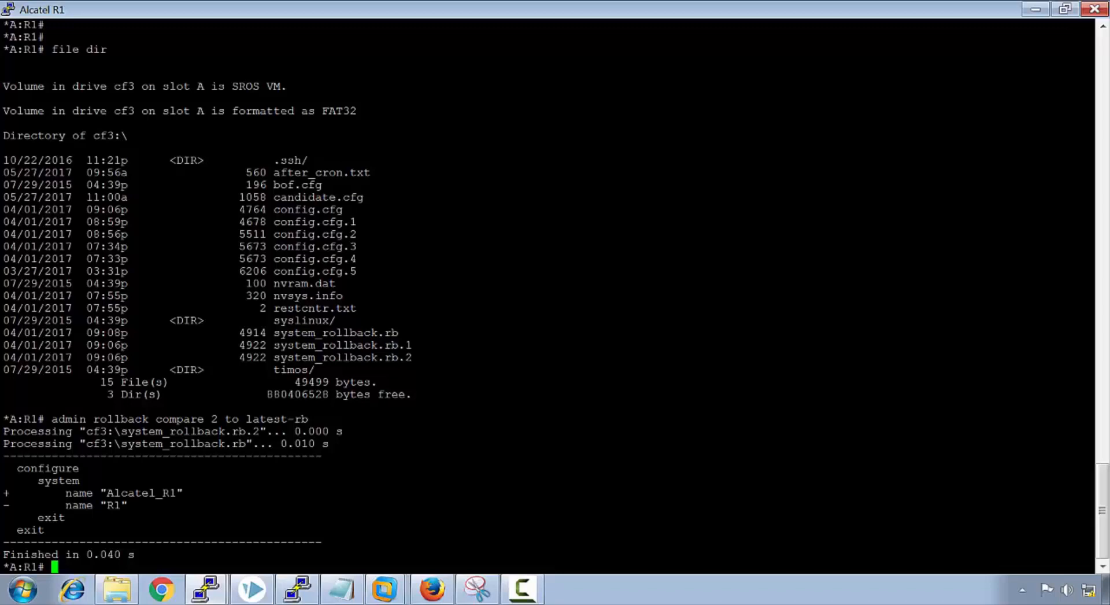
text(admin)
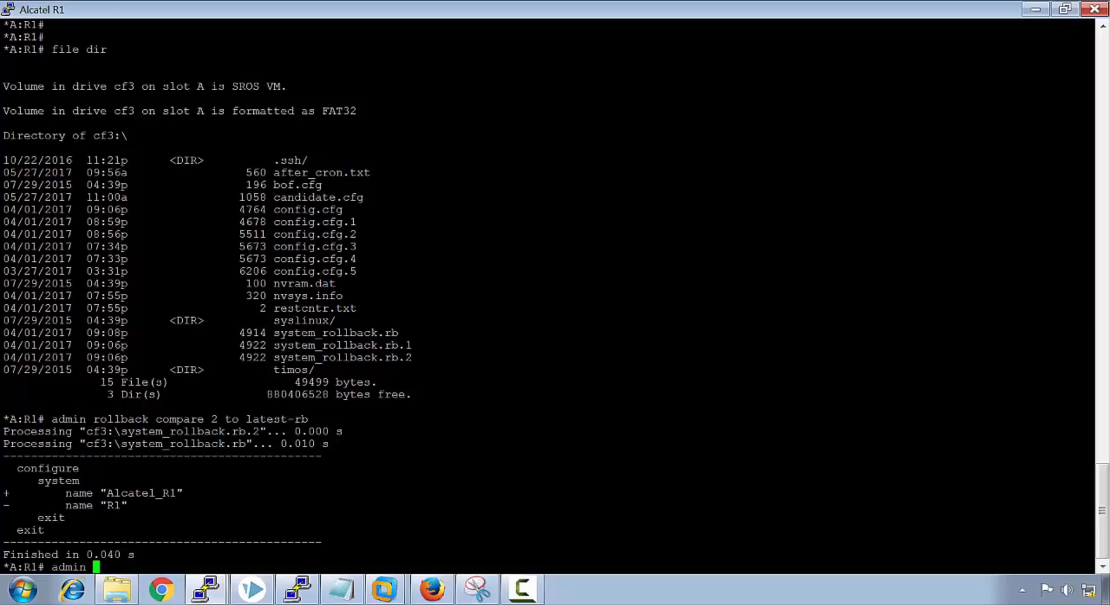
Revert to rollback checkpoint 2 to restore the name Alcatel_R1, then save the configuration
text(rollback re)
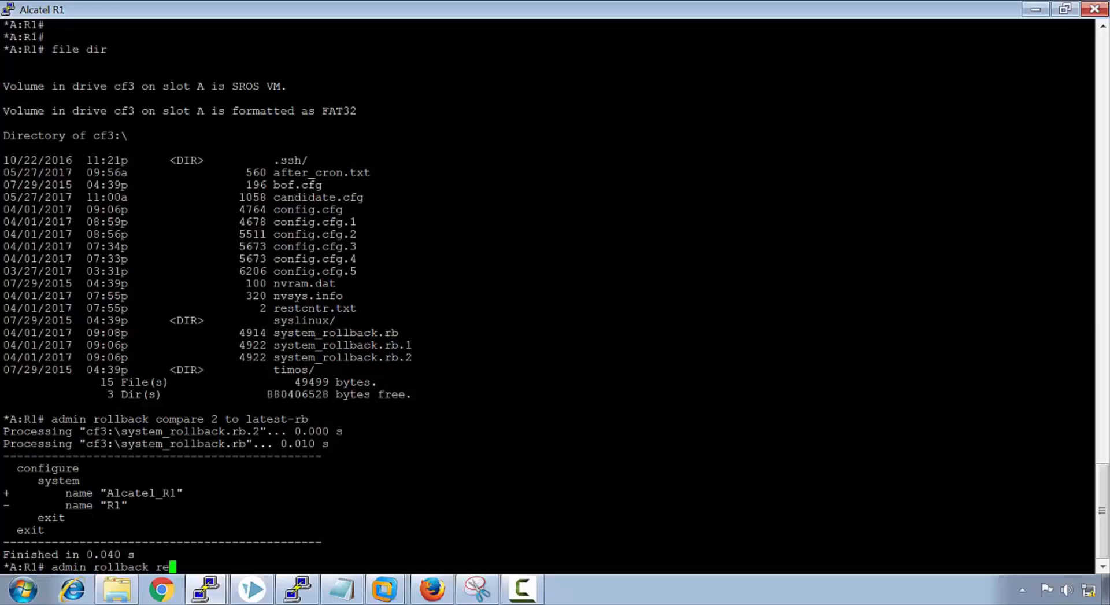
key(Return)
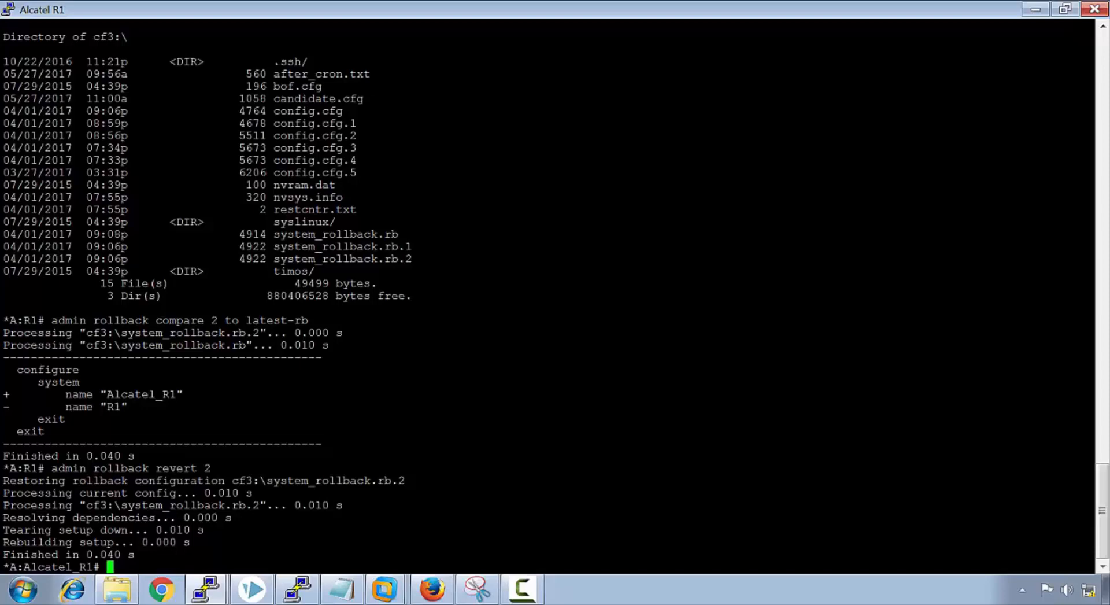
text(\admin save)
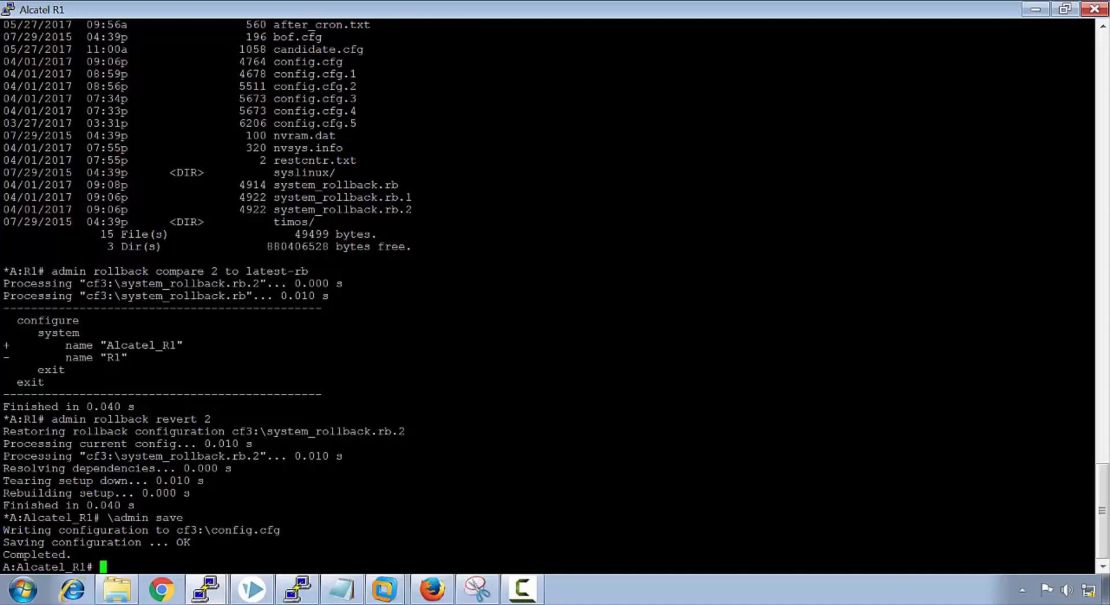
text(configure s)
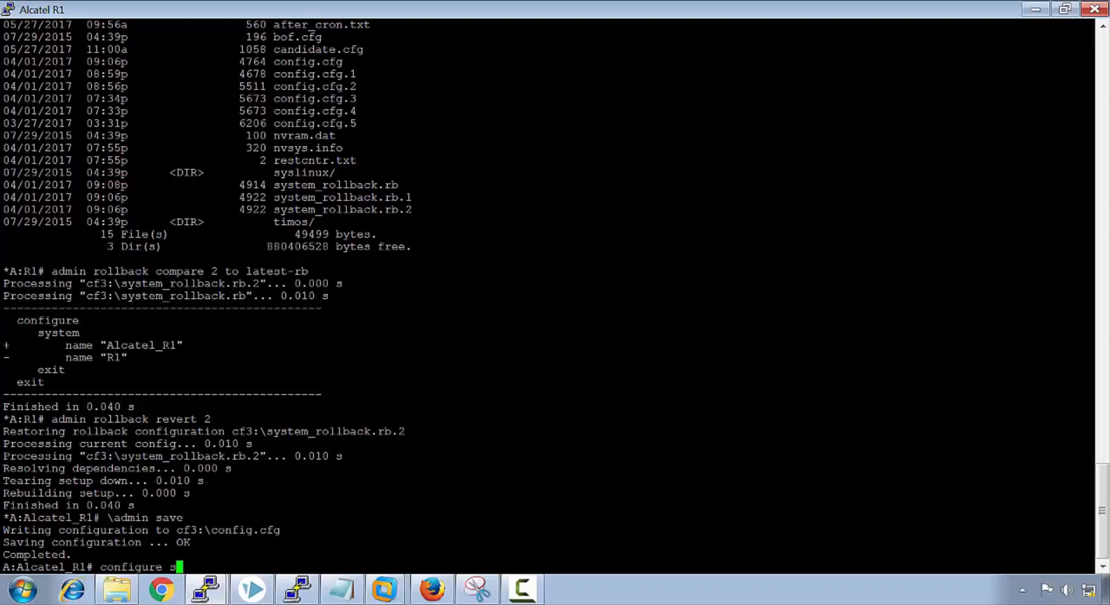
Set local-max-checkpoints to 15 and save the configuration to config.cfg
text(ystem roll)
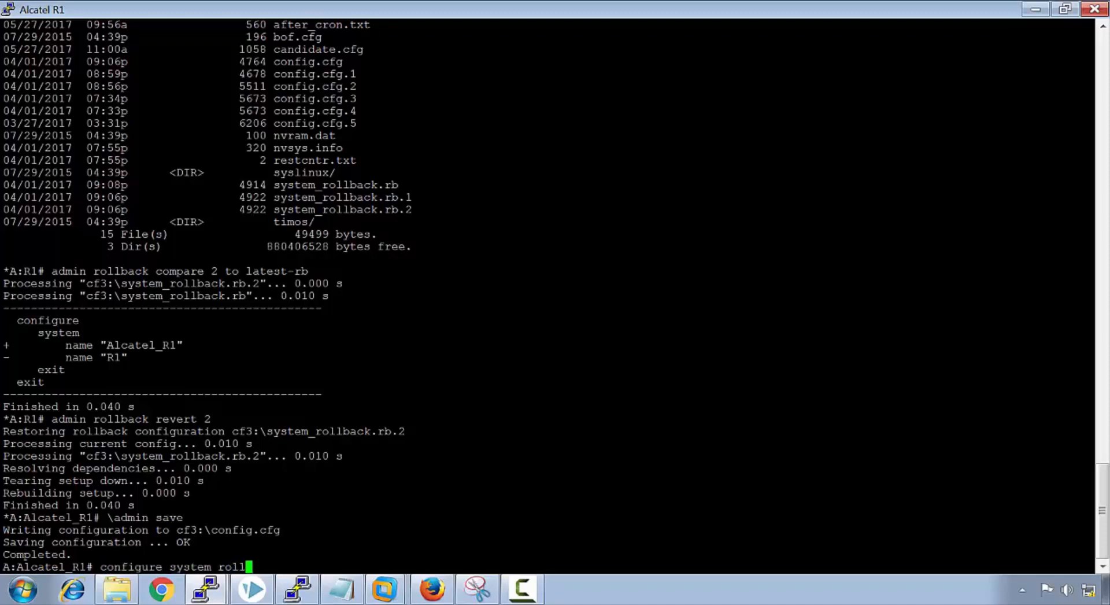
text(back)
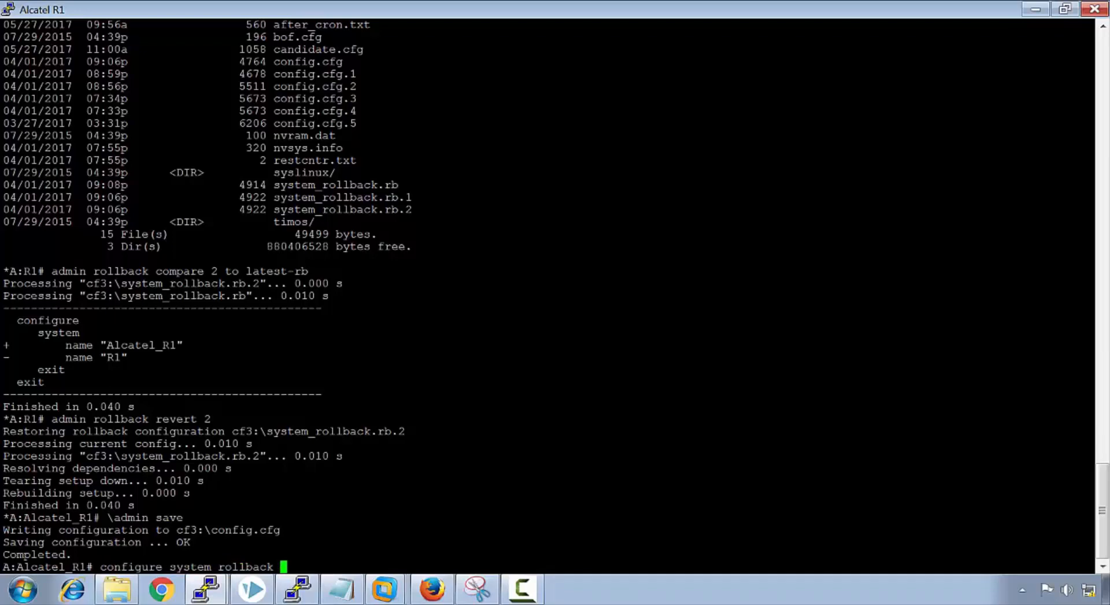
text(local-max-checkpoints)
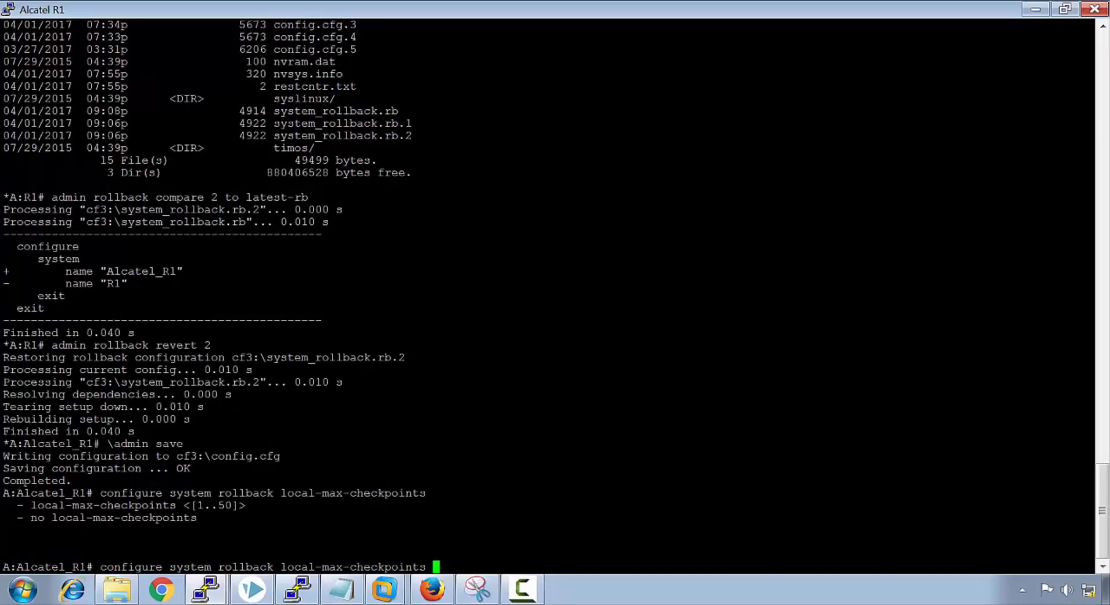
key(Return)
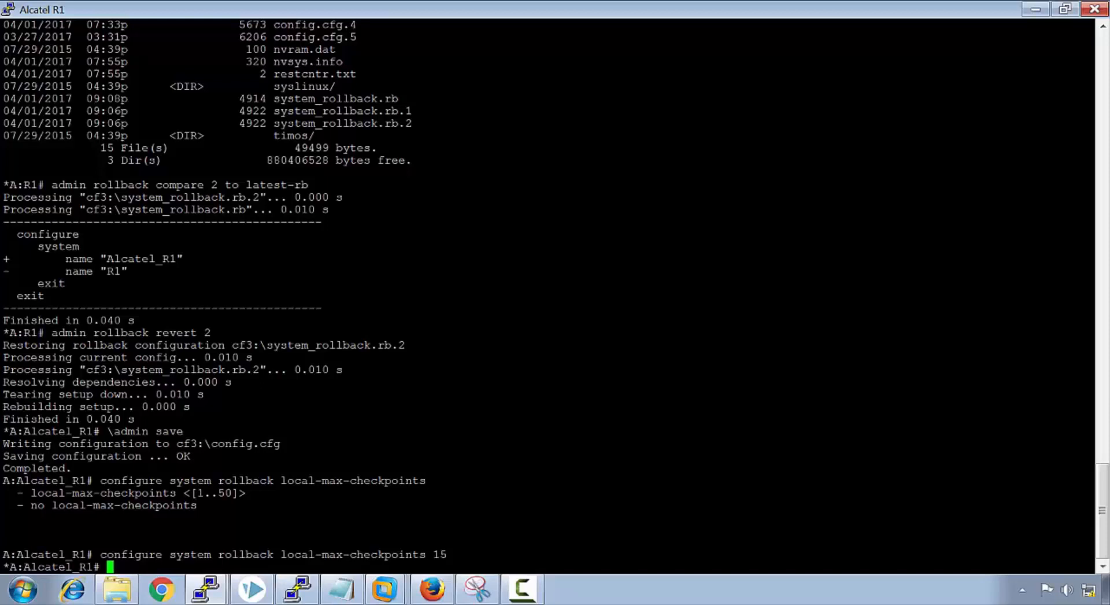
text(\admuin save)
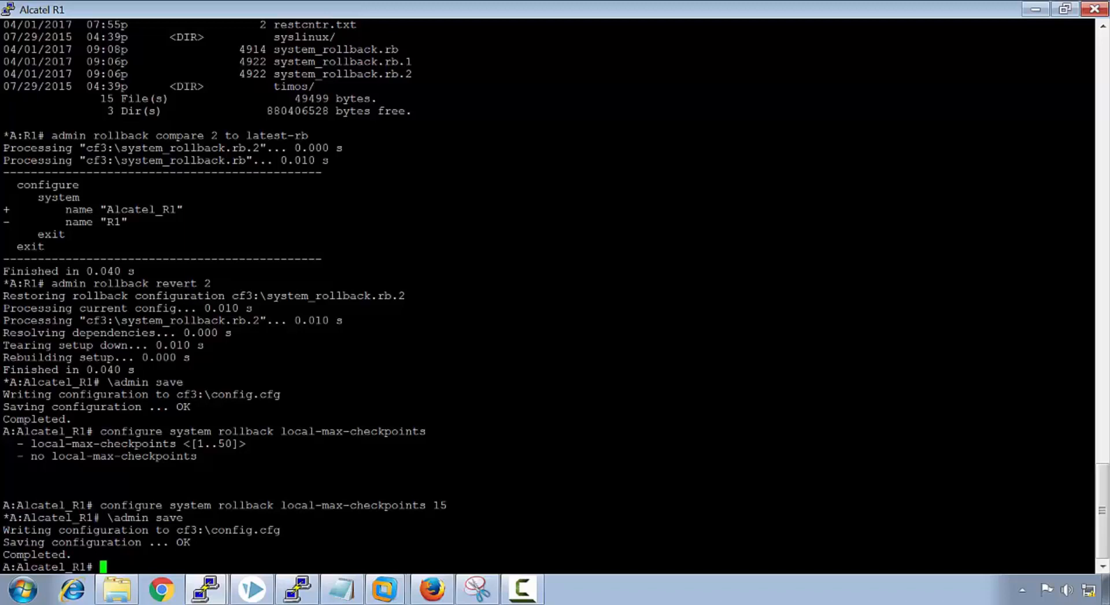
text(con)
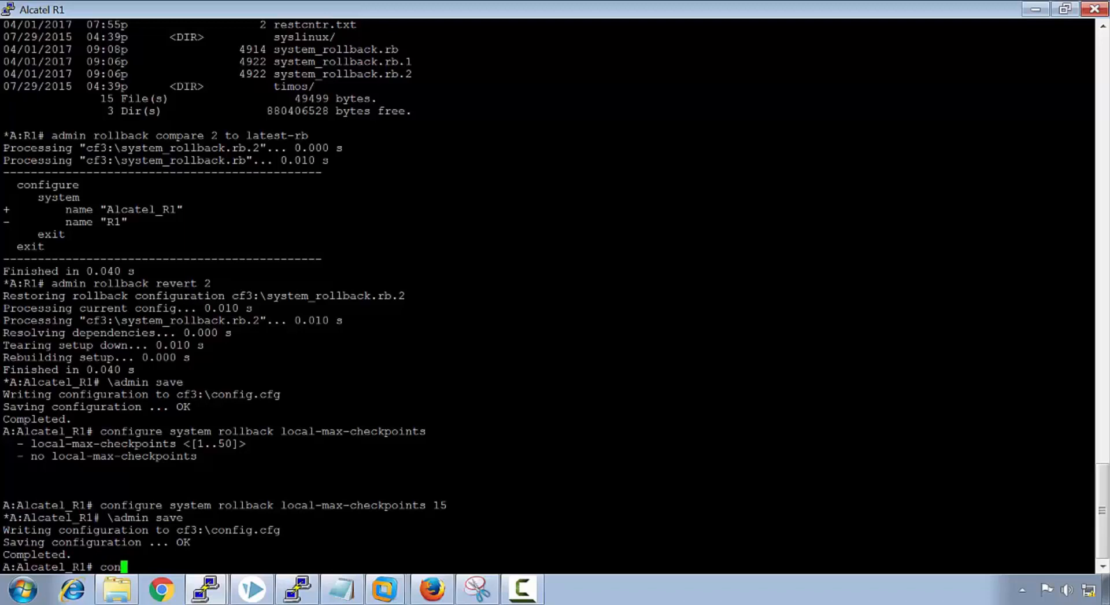
Set the rollback rescue-location to cf3:\rescue_config
text(figure s)
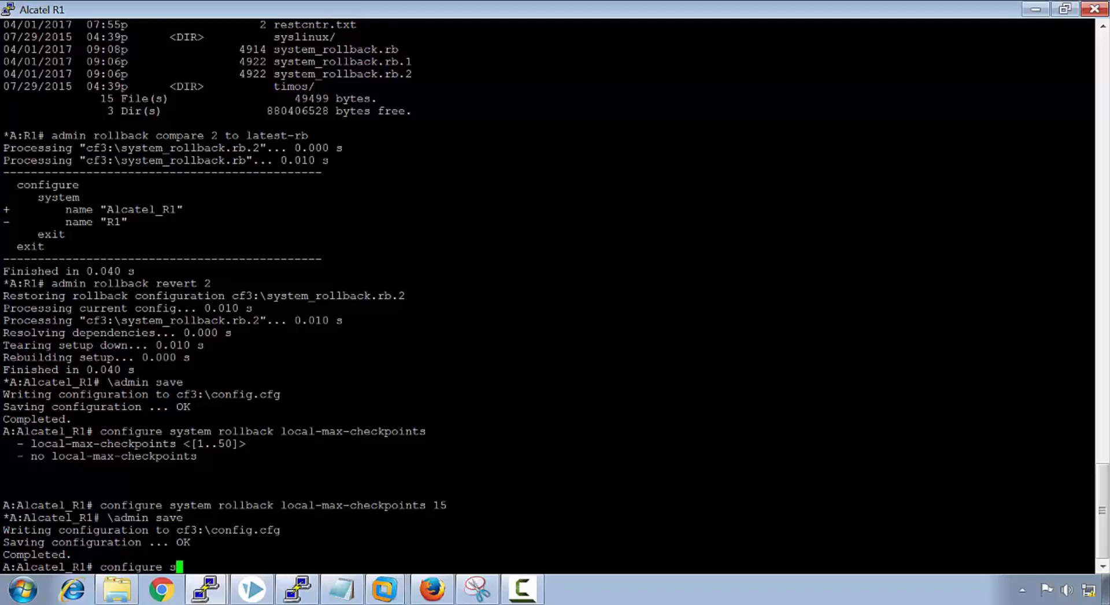
text(ystem r)
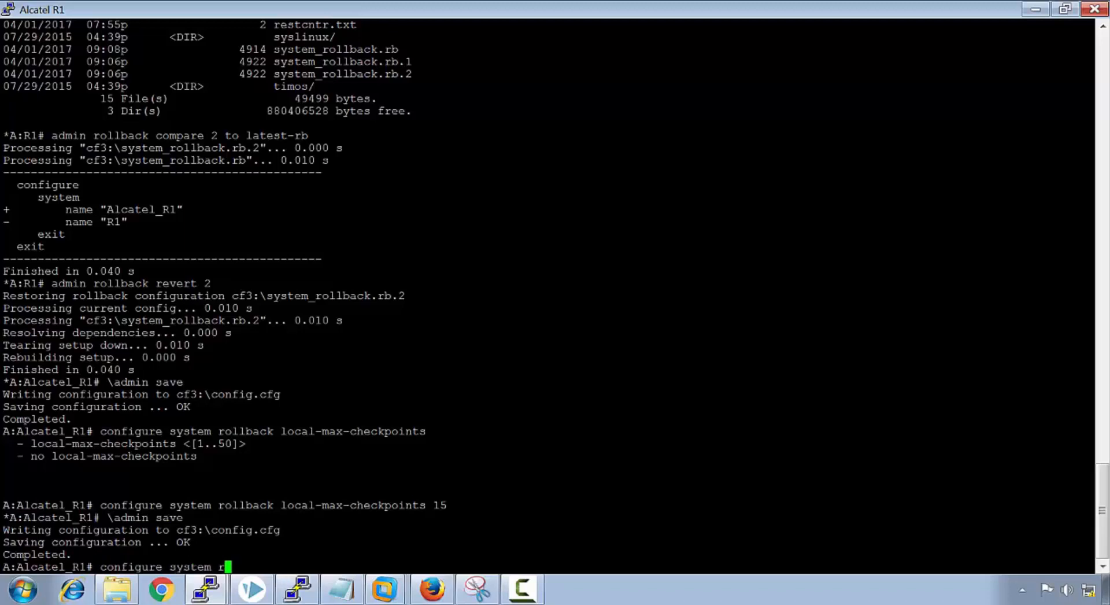
text(ollback)
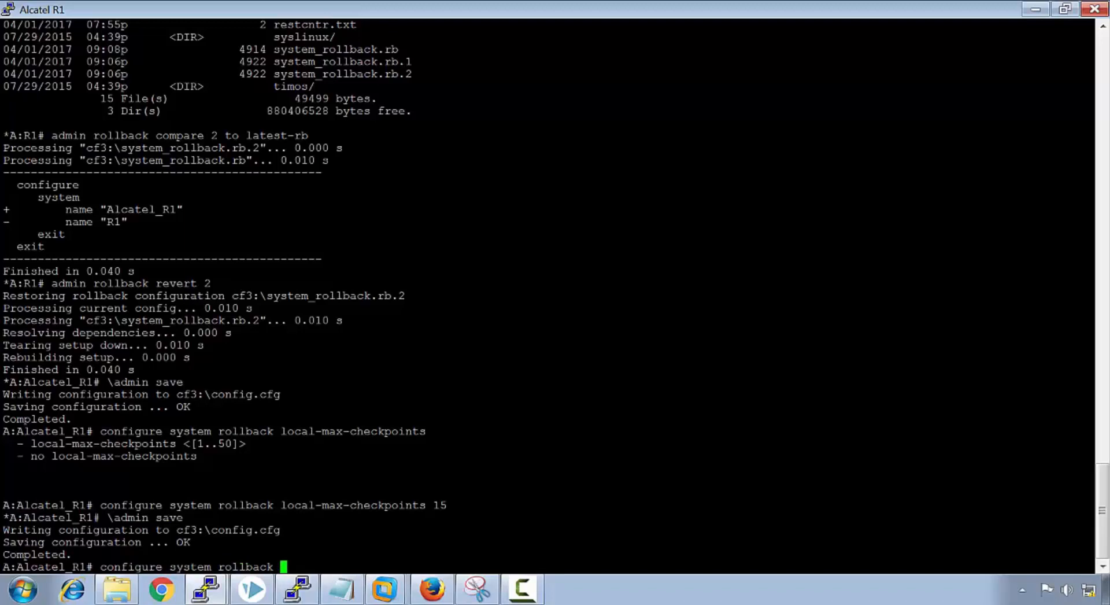
text(rec)
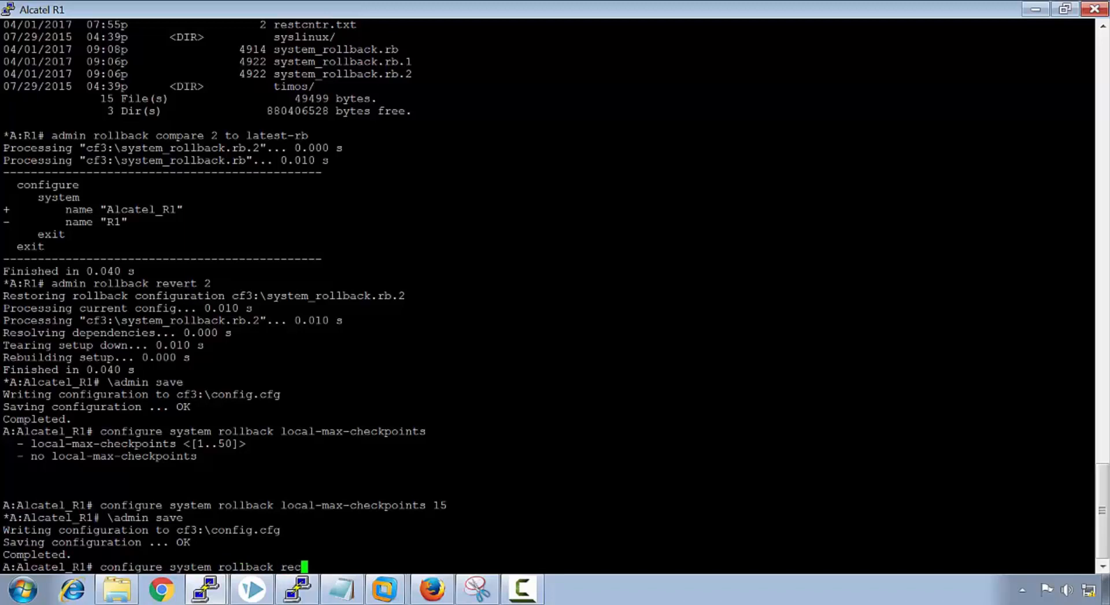
key(BackSpace)
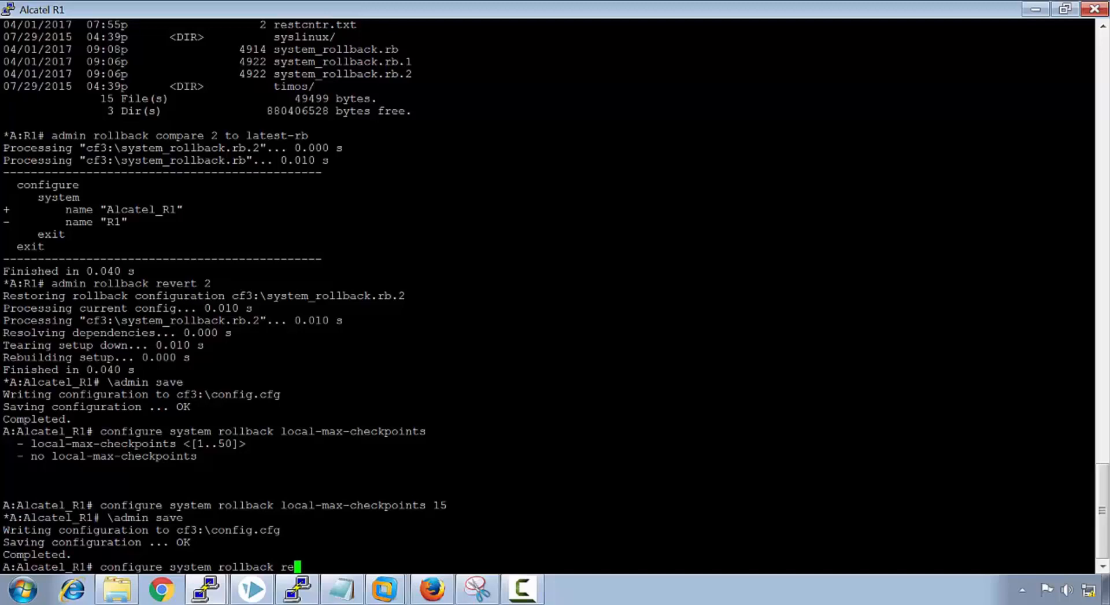
text(scue-location)
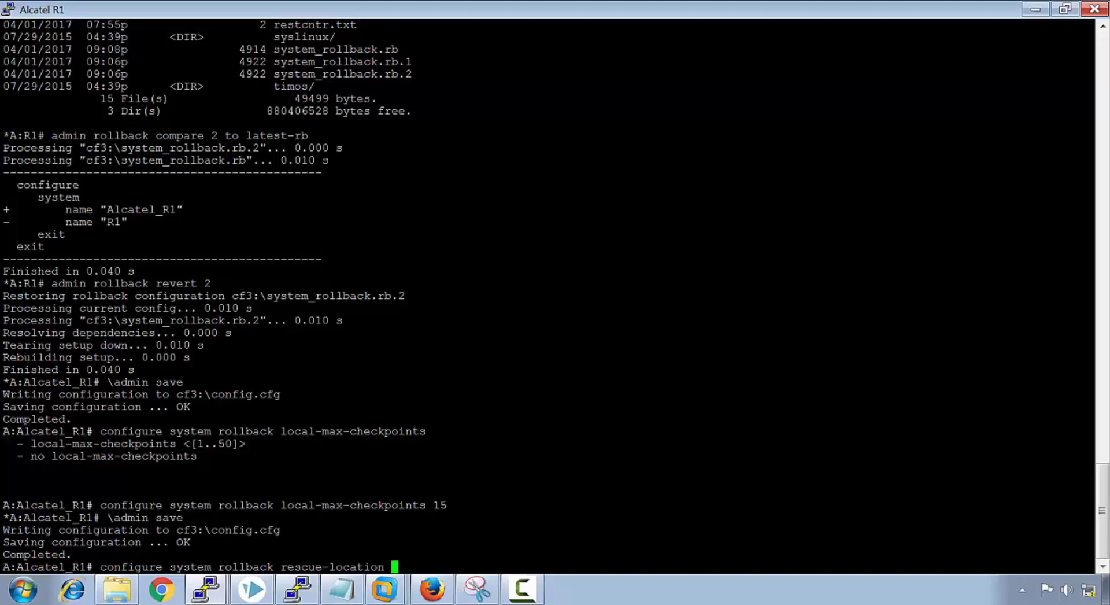
text(cf3)
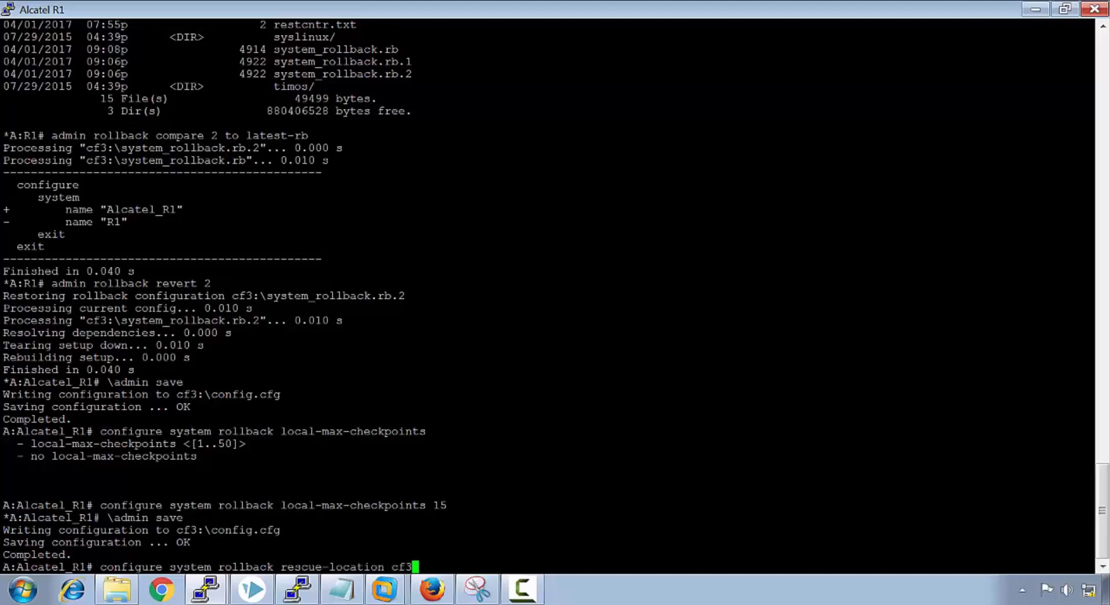
text(\)
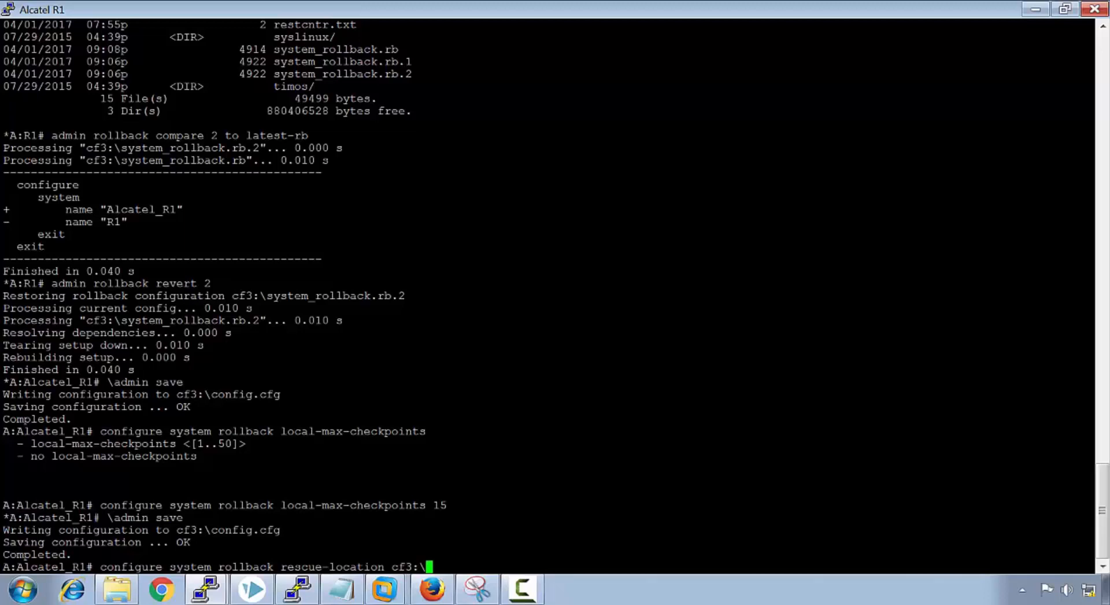
text(rescue)
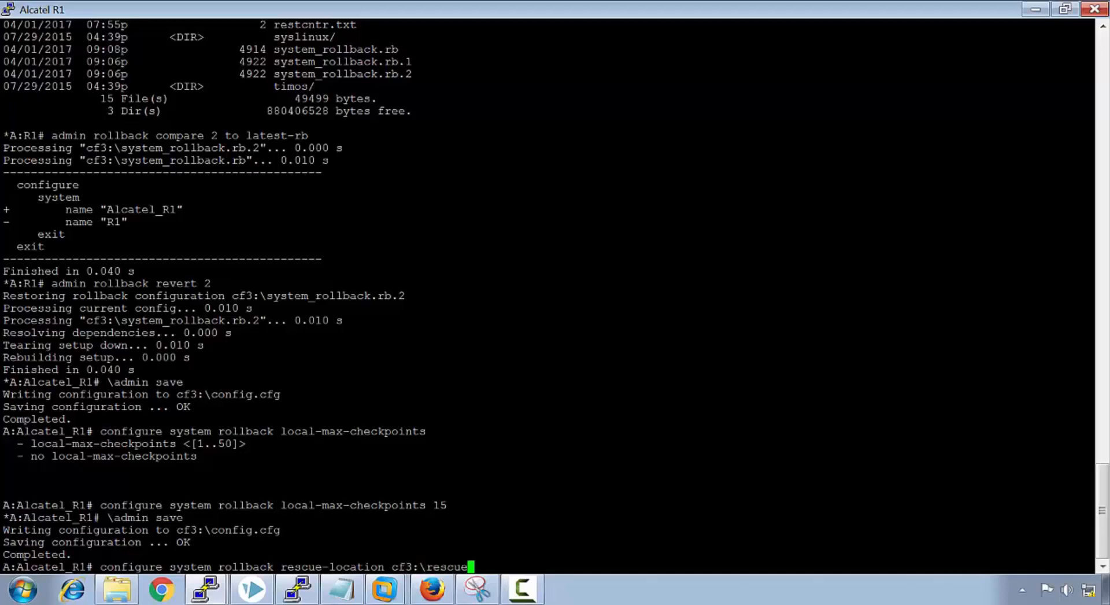
text(co)
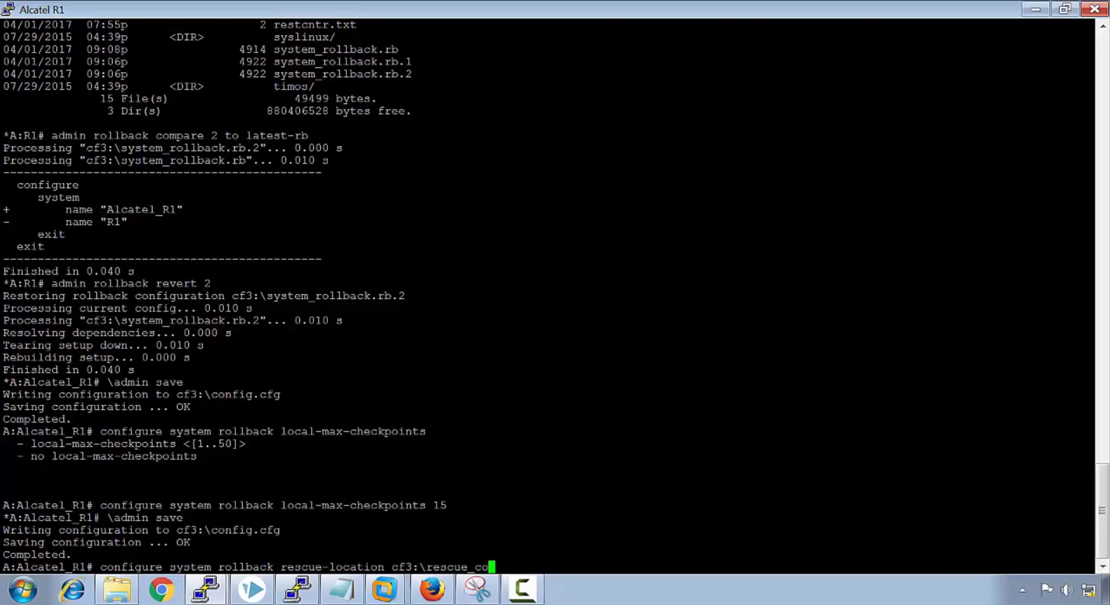
key(Return)
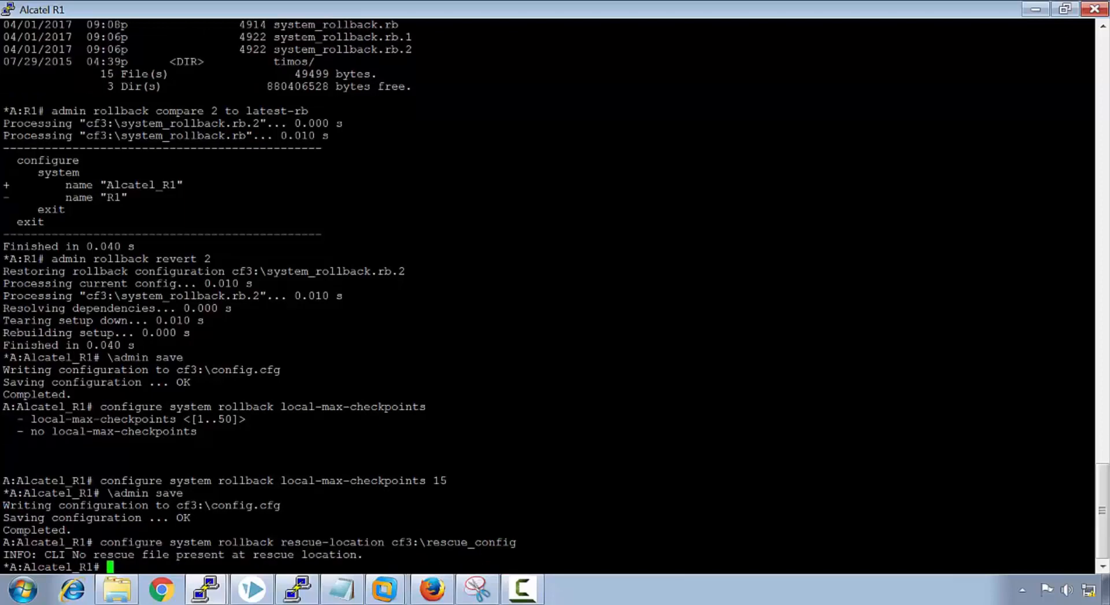
Save the rescue file rescue_config.rc and the running configuration
text(admin)
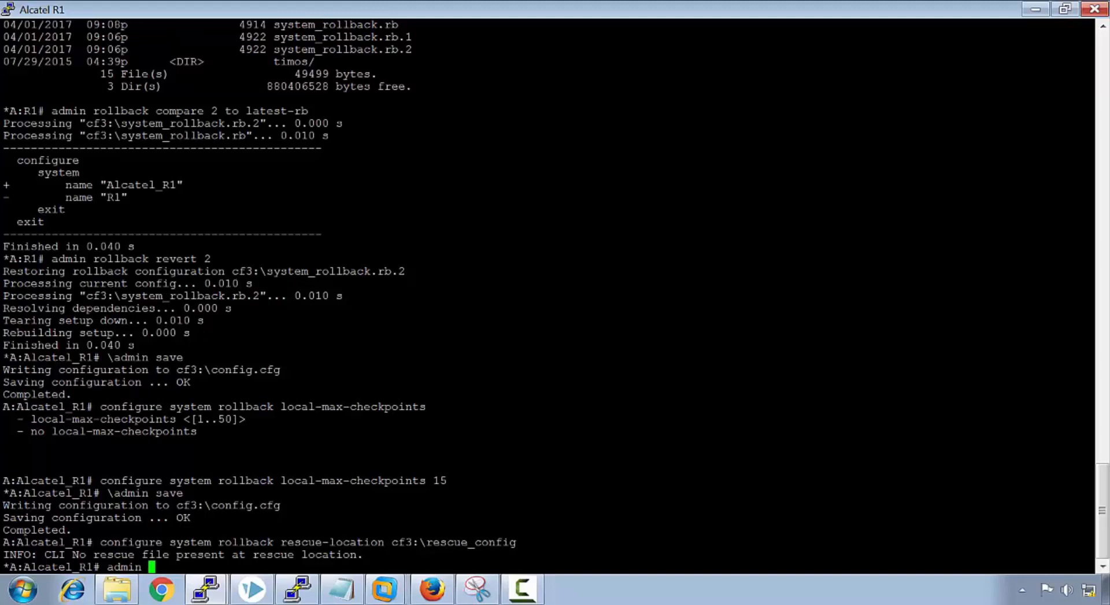
text(rollback sav)
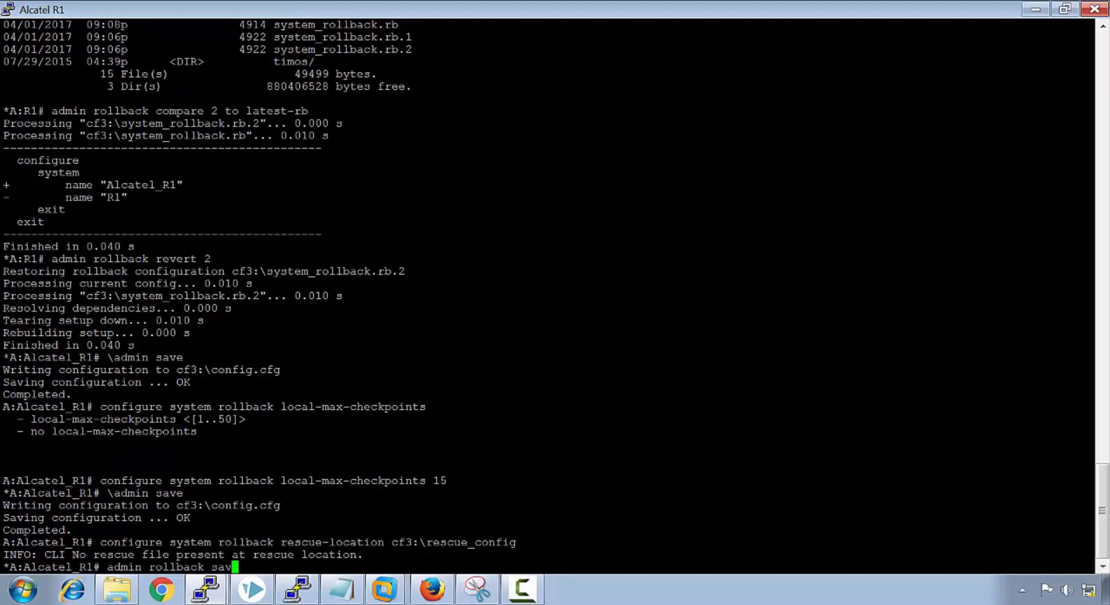
text(rescue)
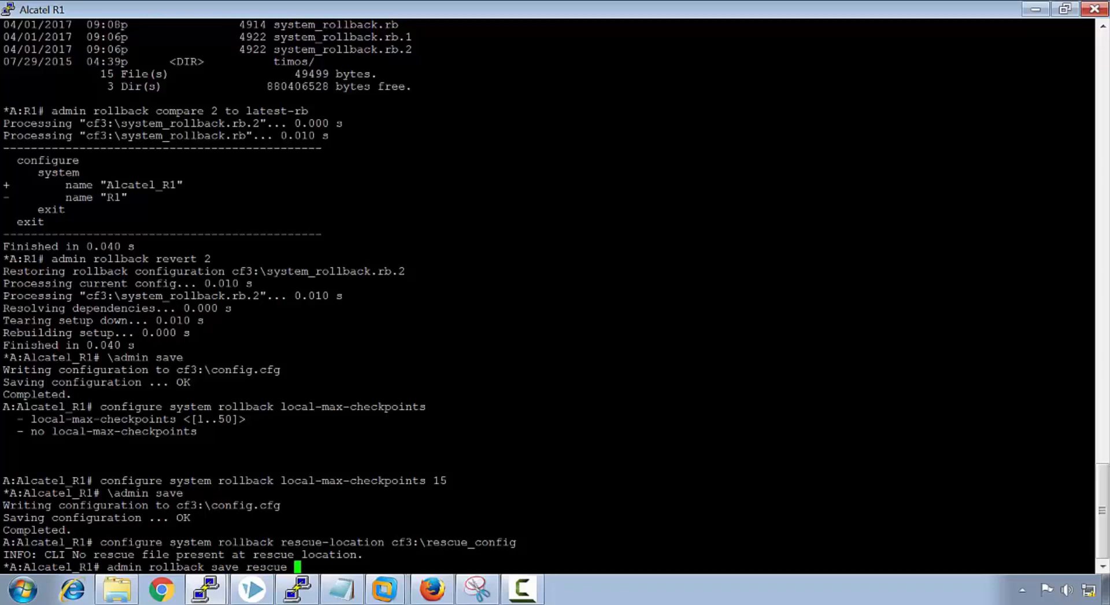
key(Return)
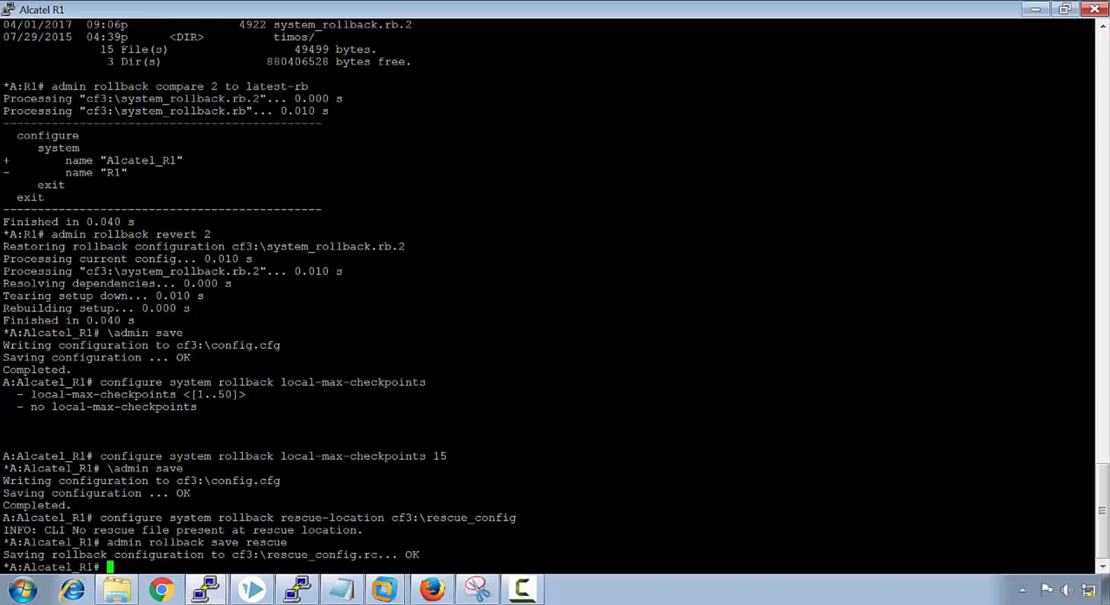
text(admin save)
text(file dir)
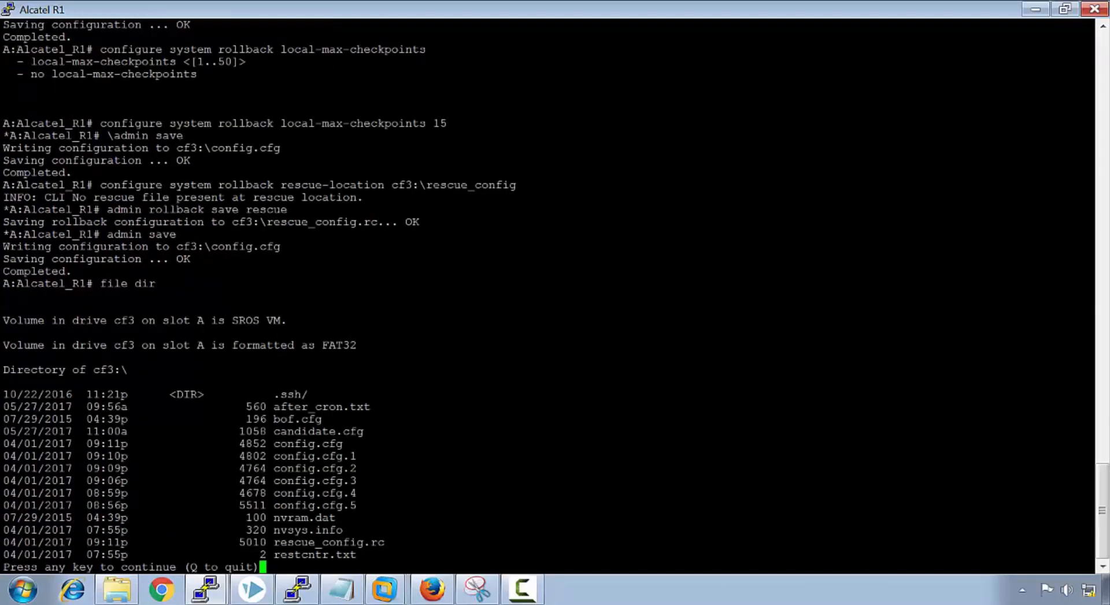
Run file type on rescue_config.rc and page through it to the Finished timestamp
key(space)
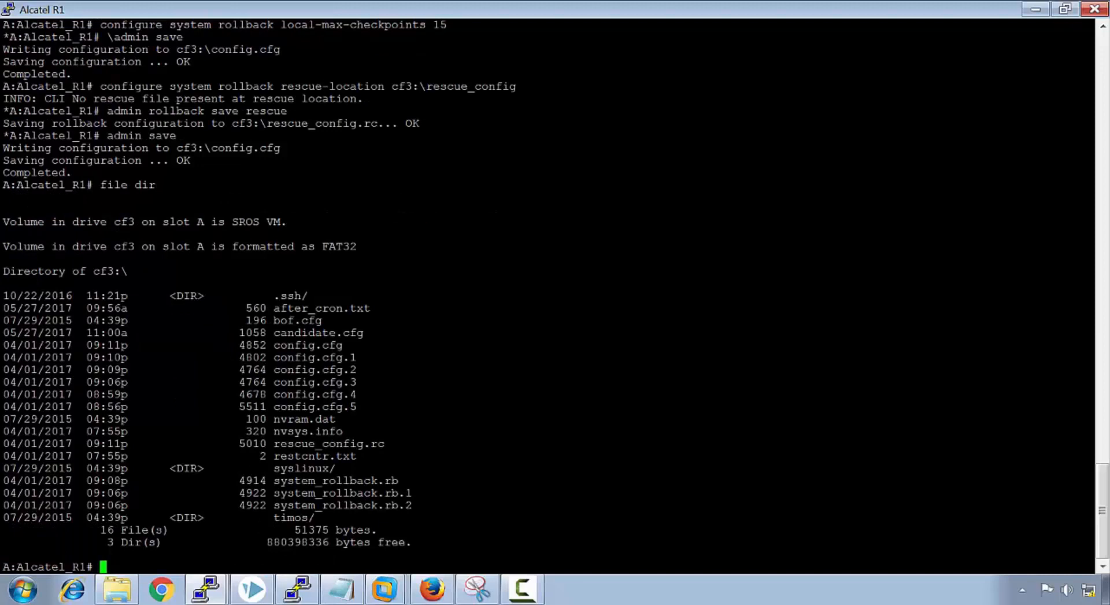
mouse_move(366, 441)
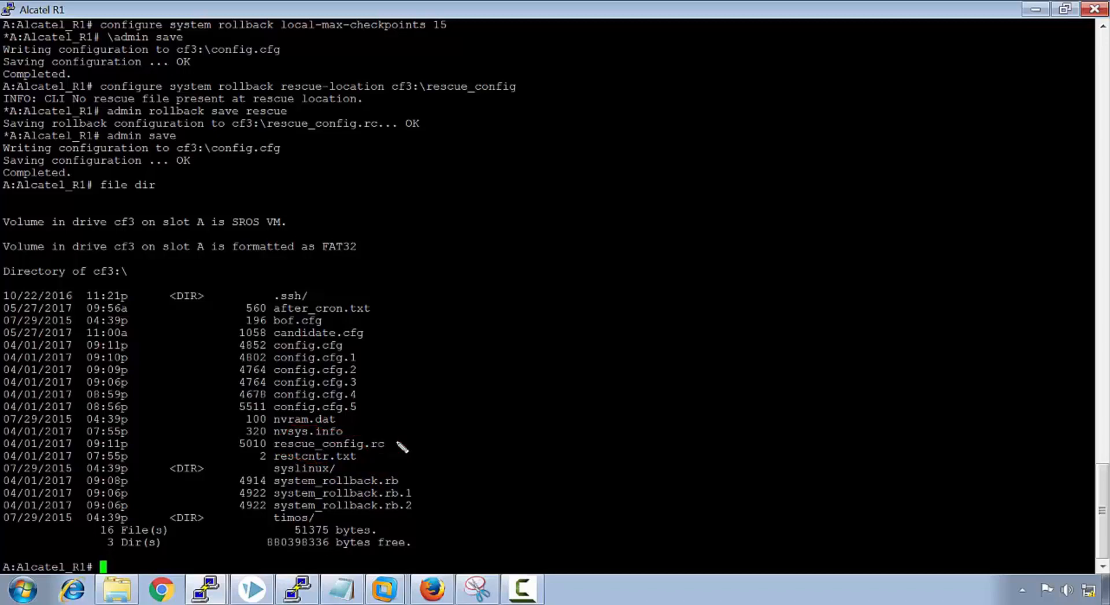
text(file type)
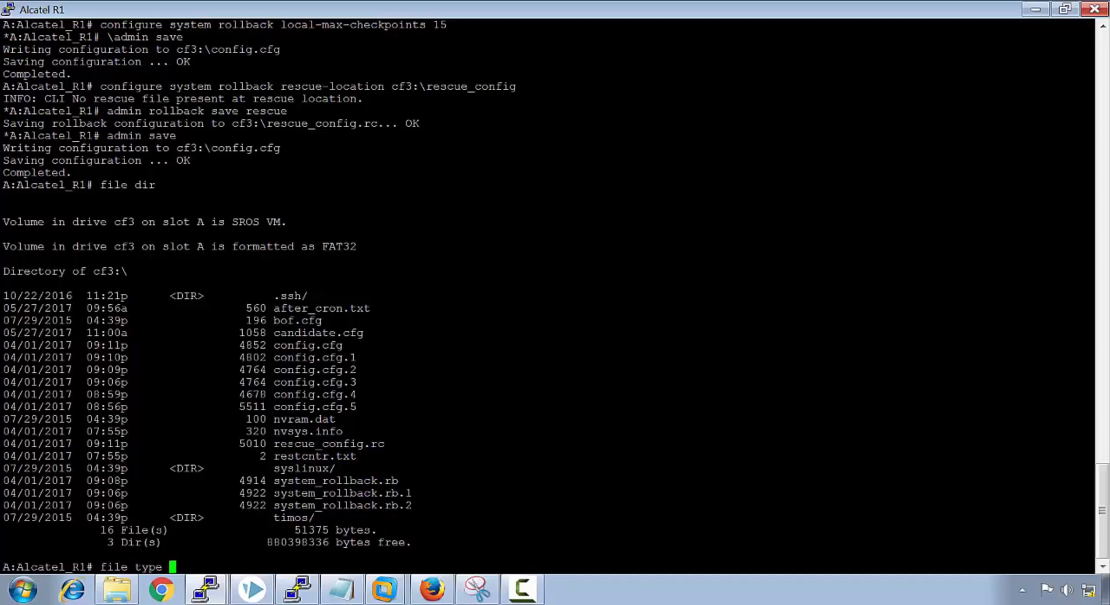
double_click(328, 444)
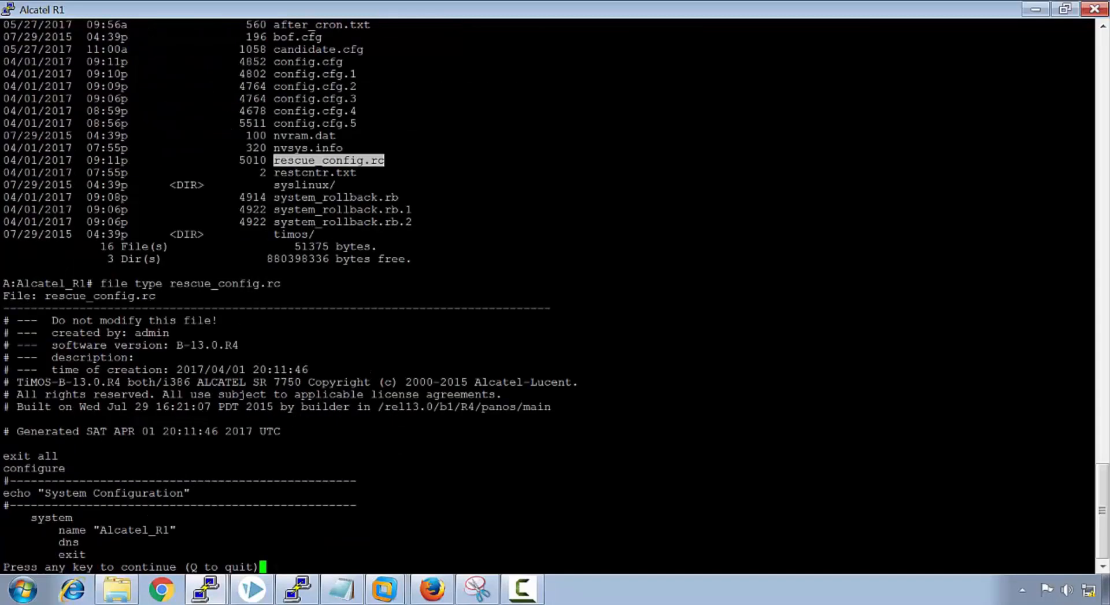
key(space)
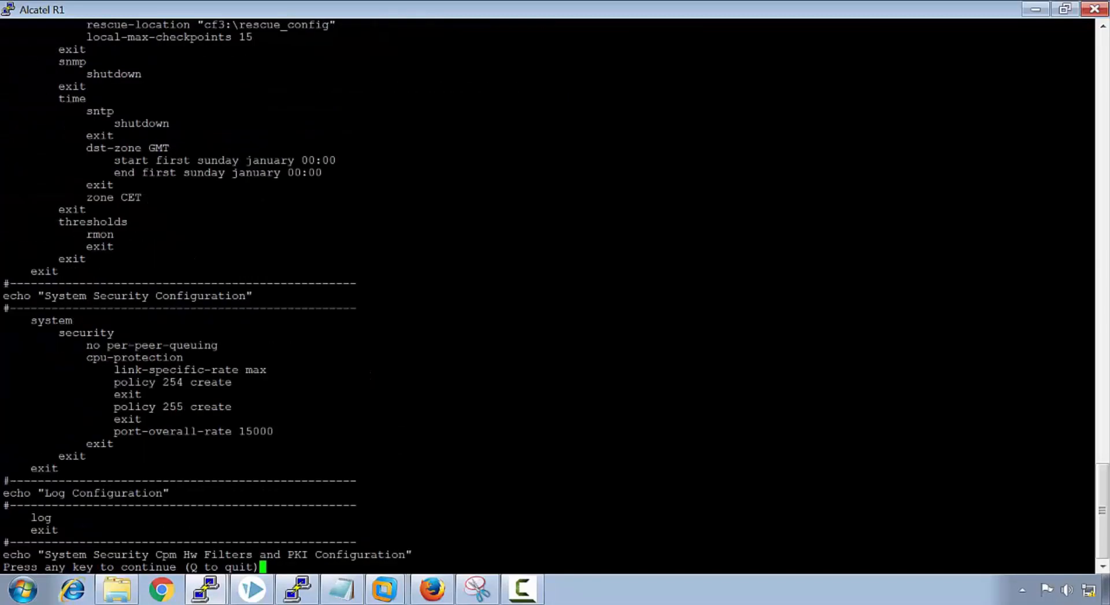
key(space)
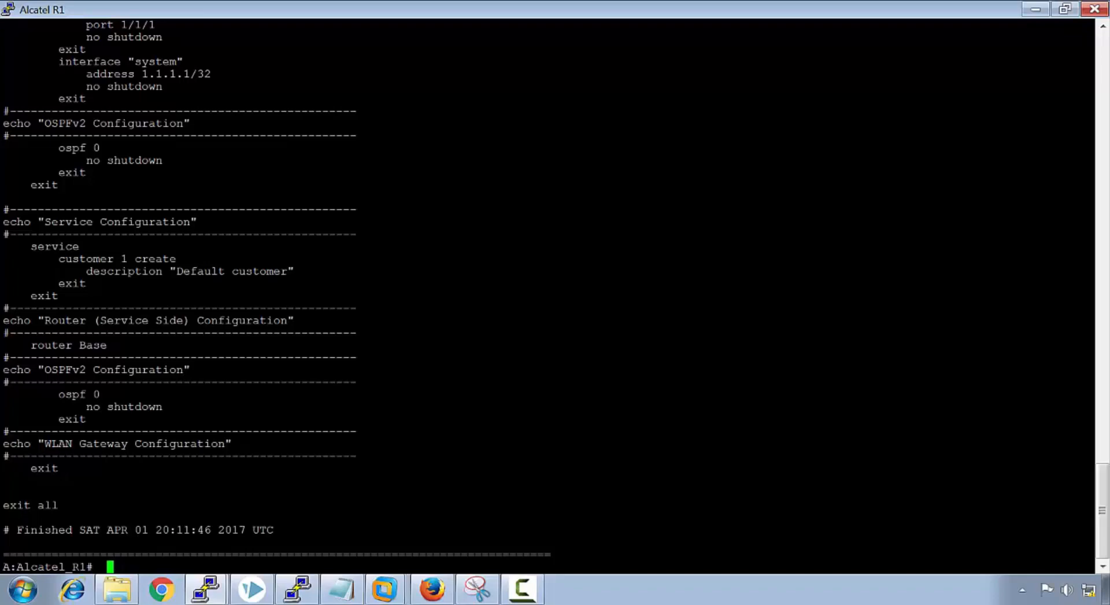
text(file dir)
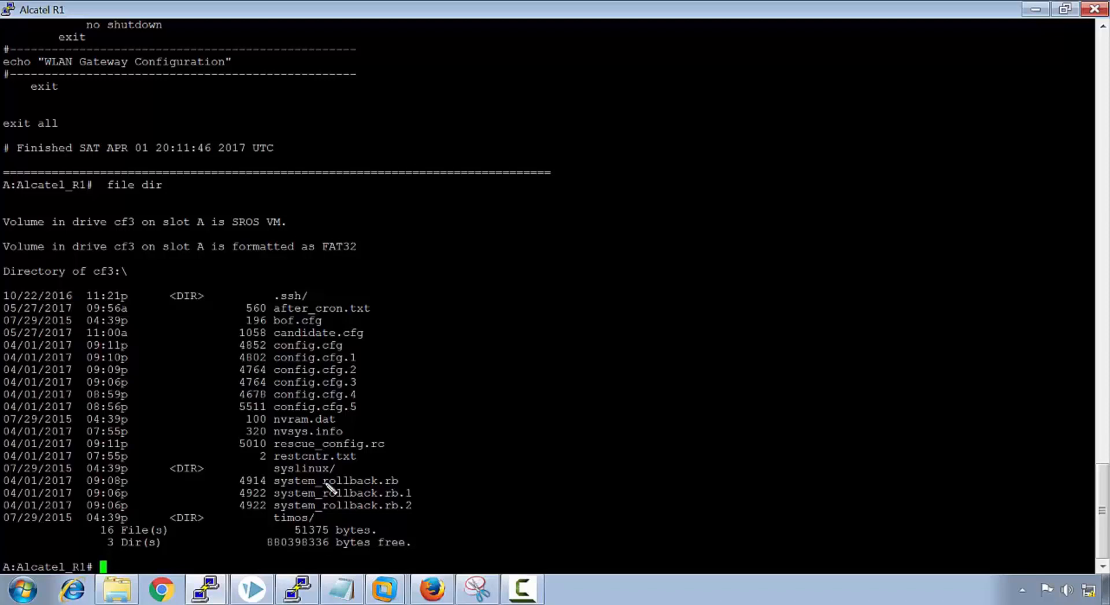
List cf3 again and display the BOF, which shows persist off and console speed 115200
text(show bof)
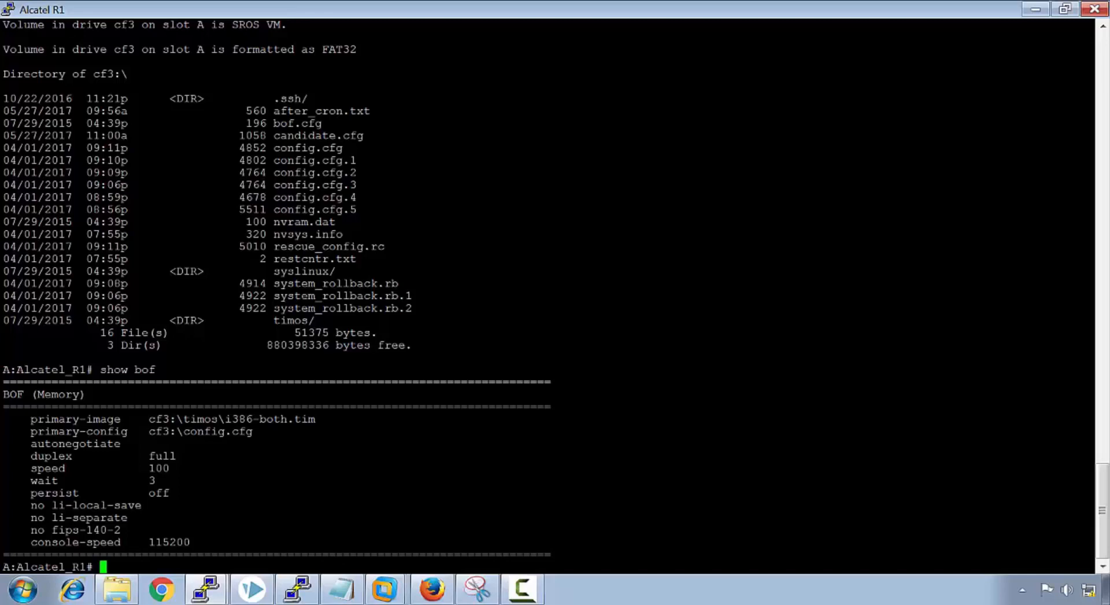
Enter the bof context and list the secondary boot option completions up to 'secondary-image'
text(bof)
text(secondary-image)
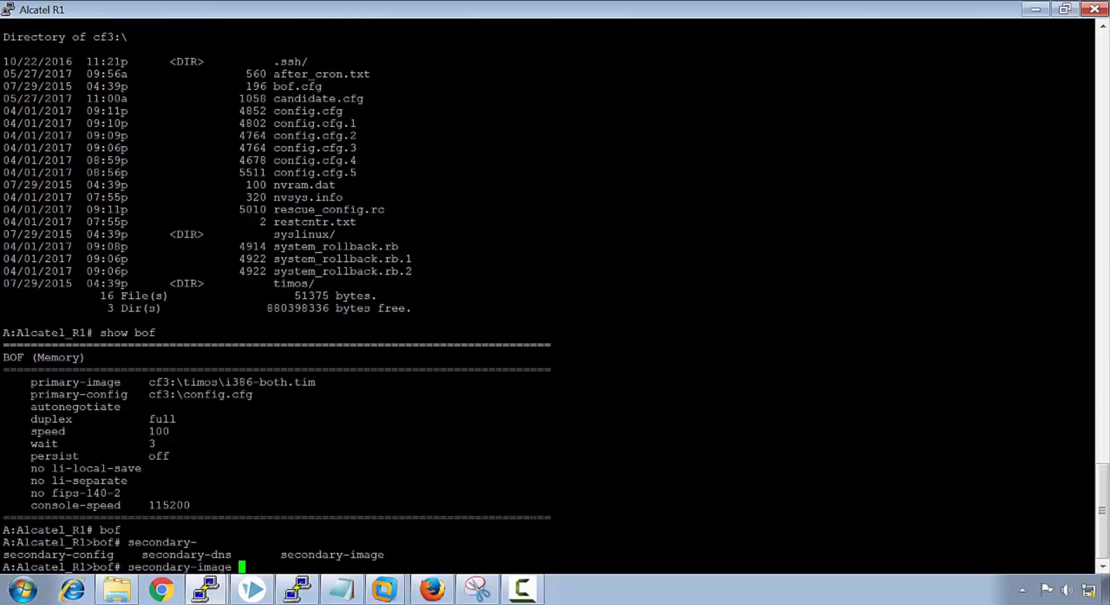
Set the BOF secondary image to cf3:\timos\i386-both.tim
text(cf3:\)
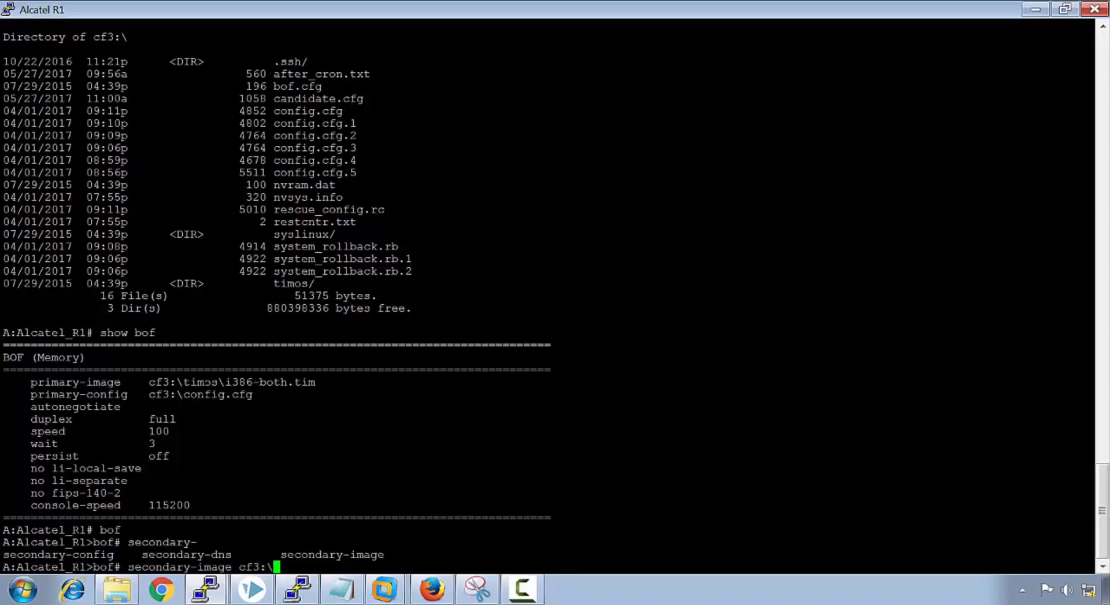
double_click(230, 382)
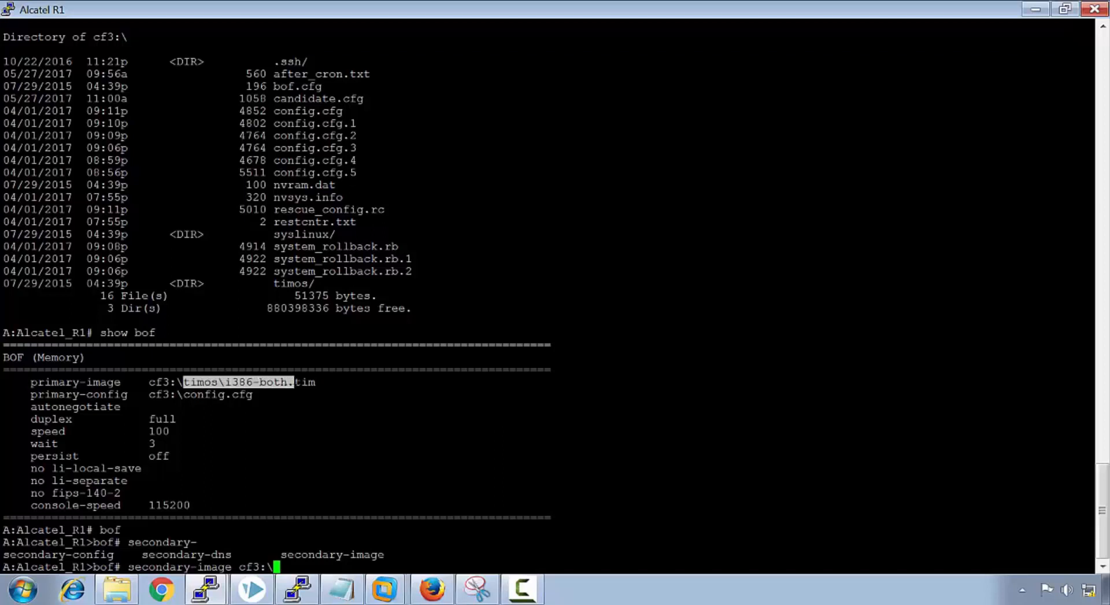
text(timos\i386-both.tim)
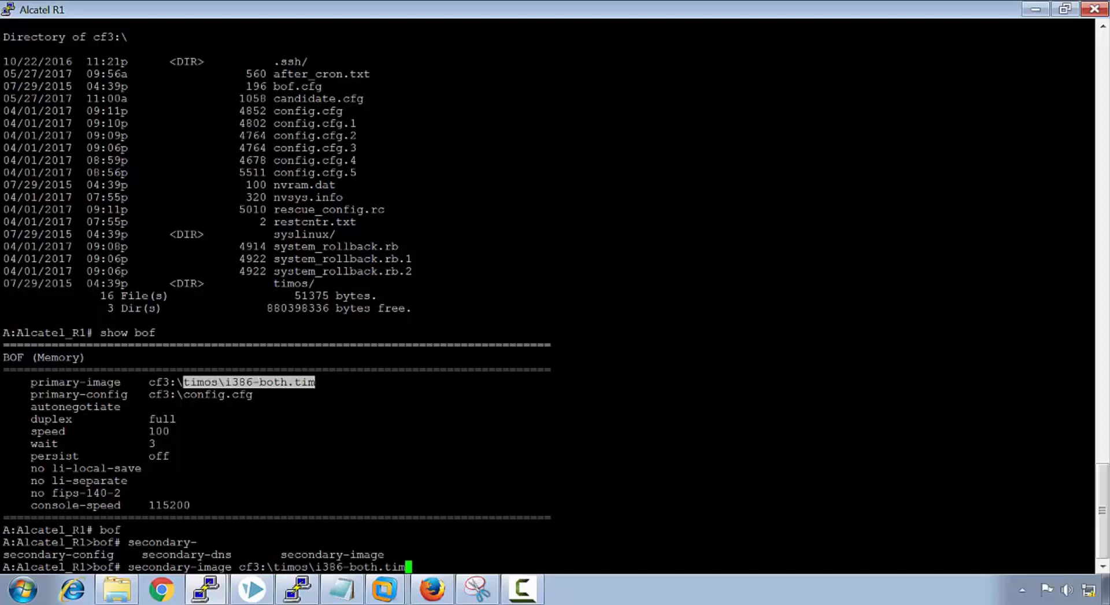
key(Return)
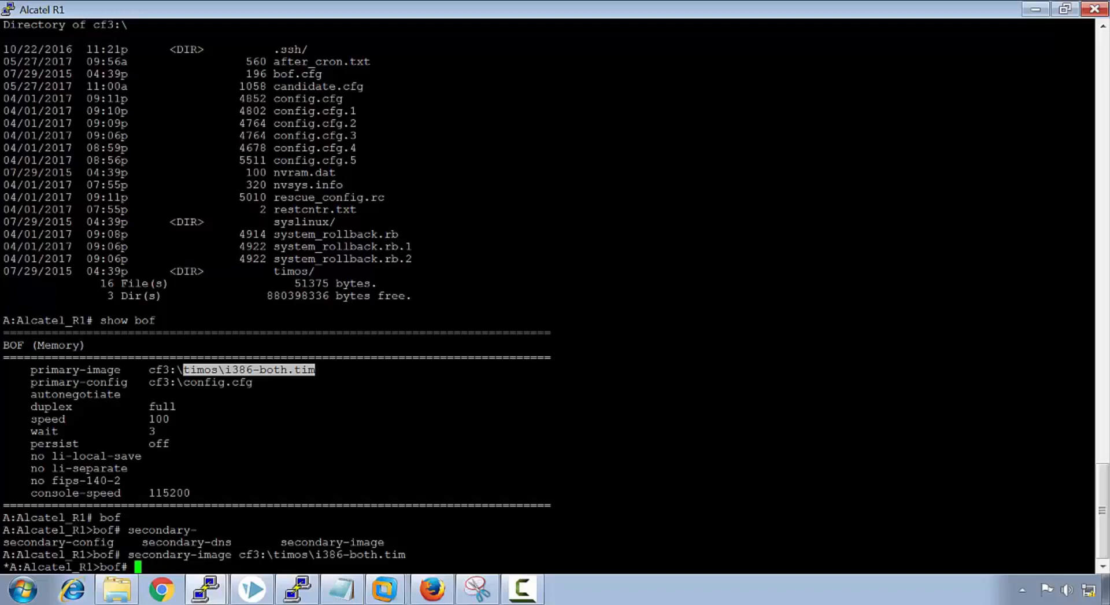
mouse_move(268, 394)
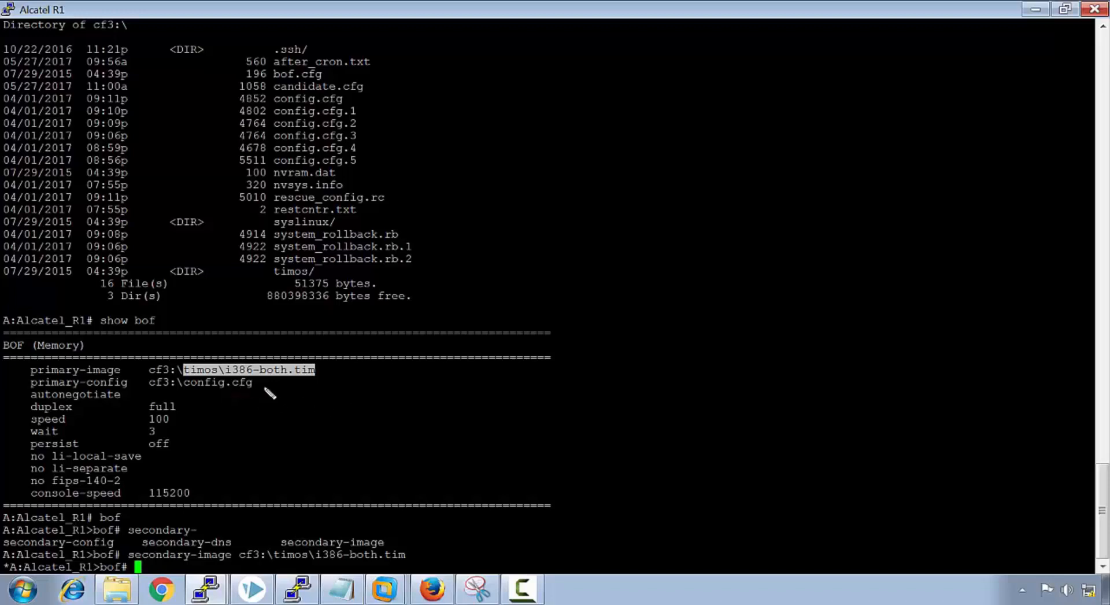
mouse_move(21, 400)
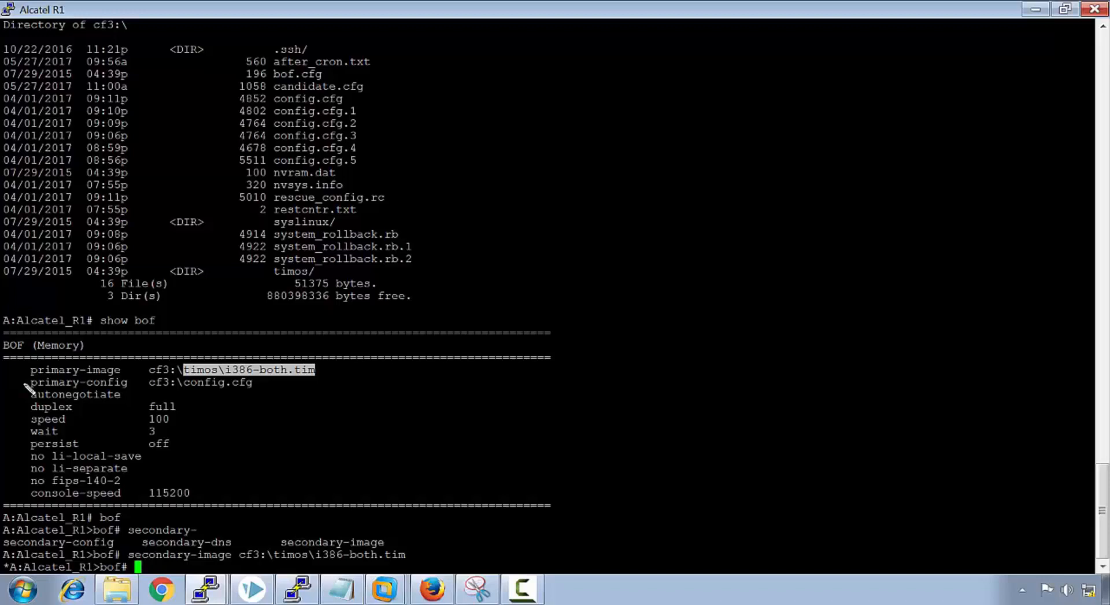
Display the boot options to verify the secondary-image entry
text(show)
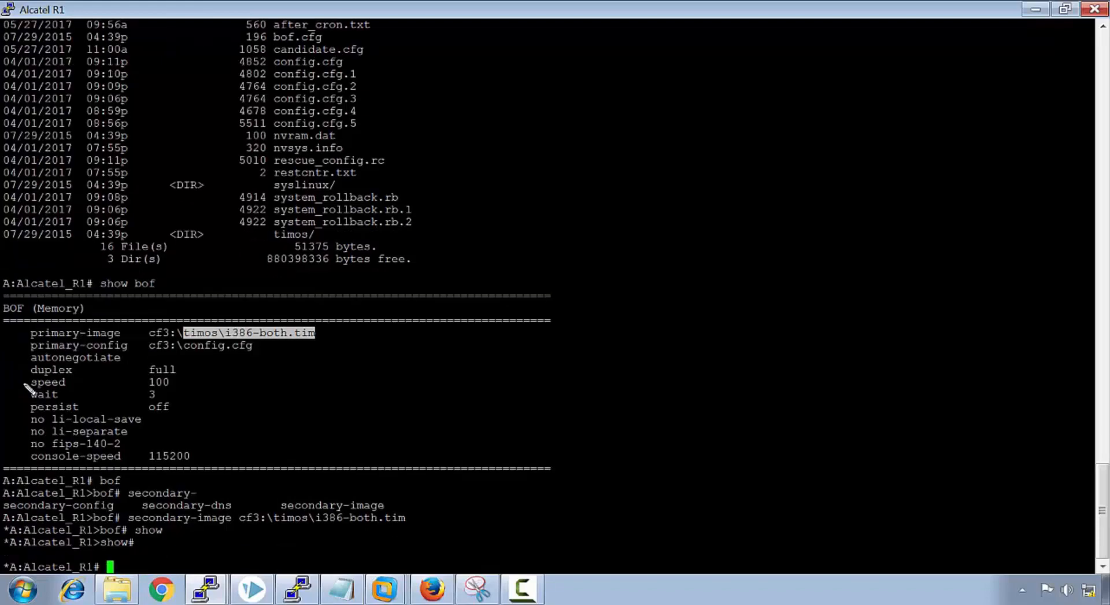
text(show bo)
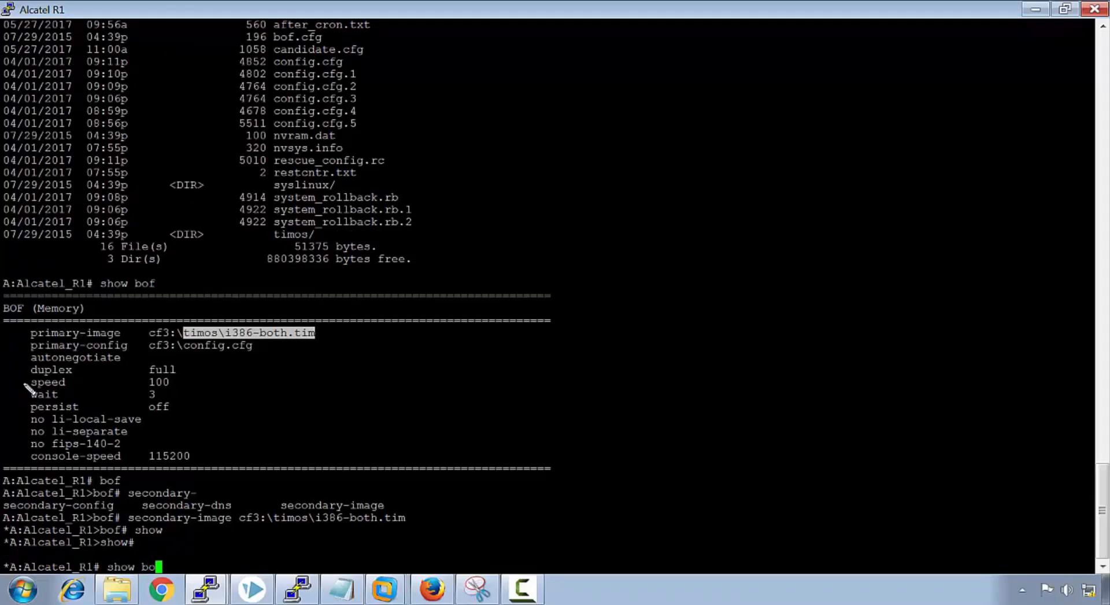
key(Return)
text(secondary-config)
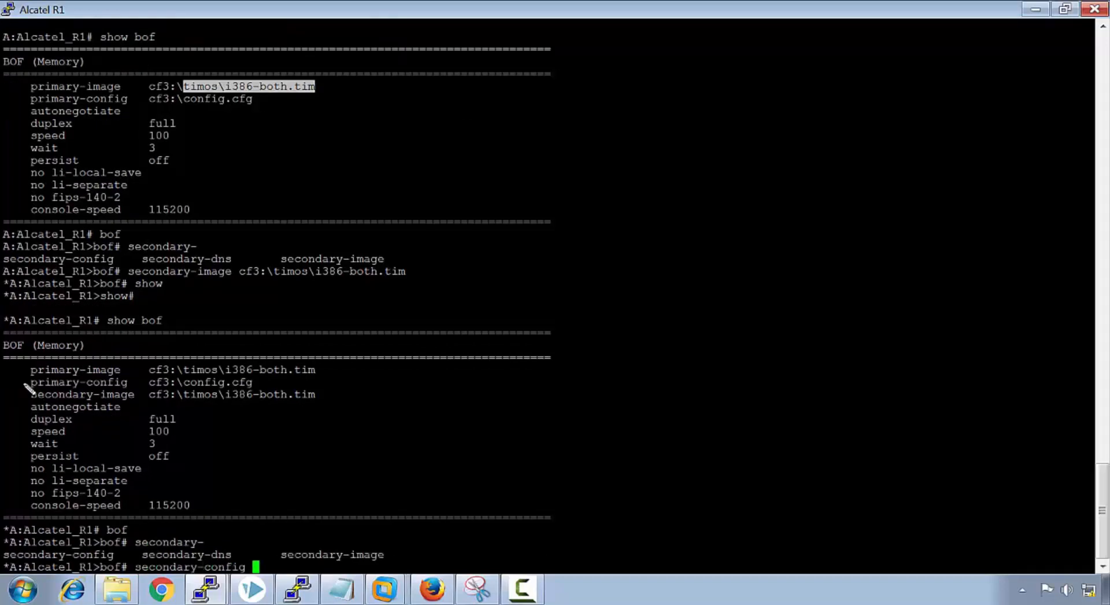
Set secondary-config to cf3:\config.cfg.3 and display the BOF to confirm it
text(cf)
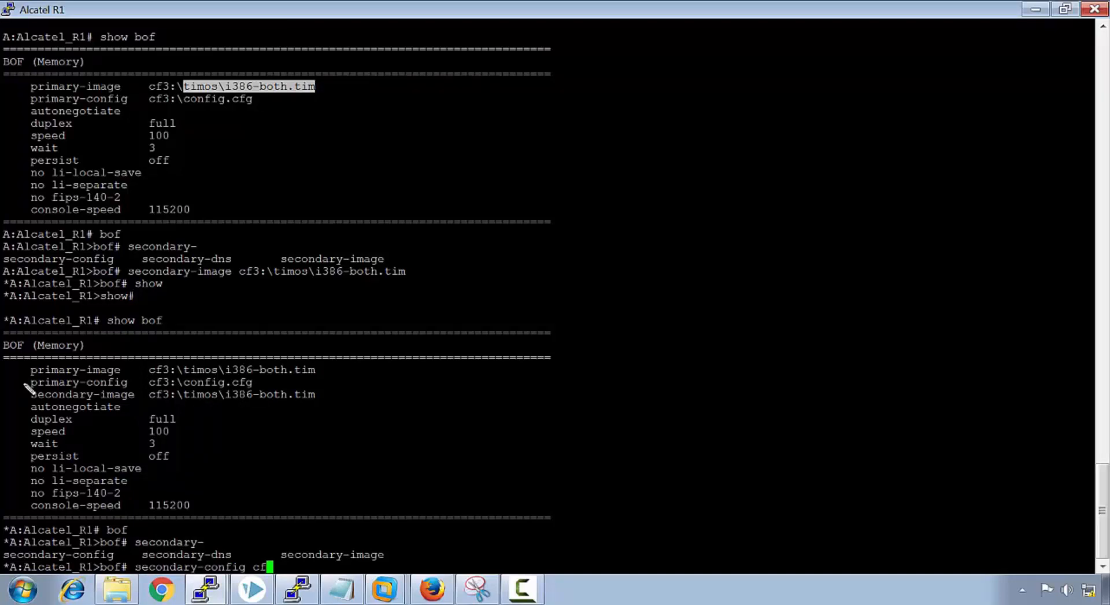
text(3:)
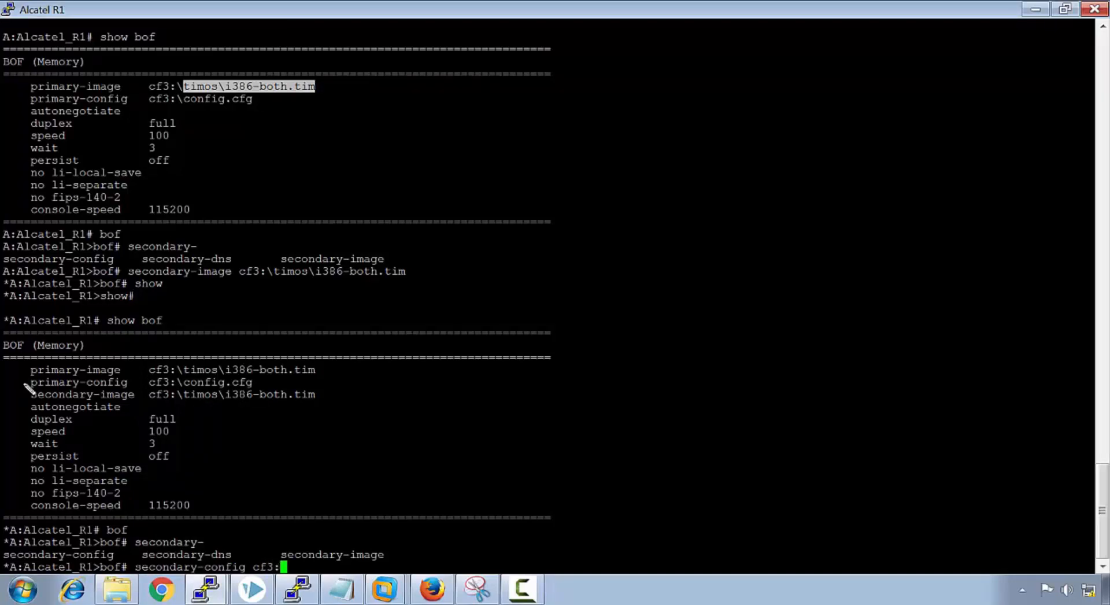
text(\)
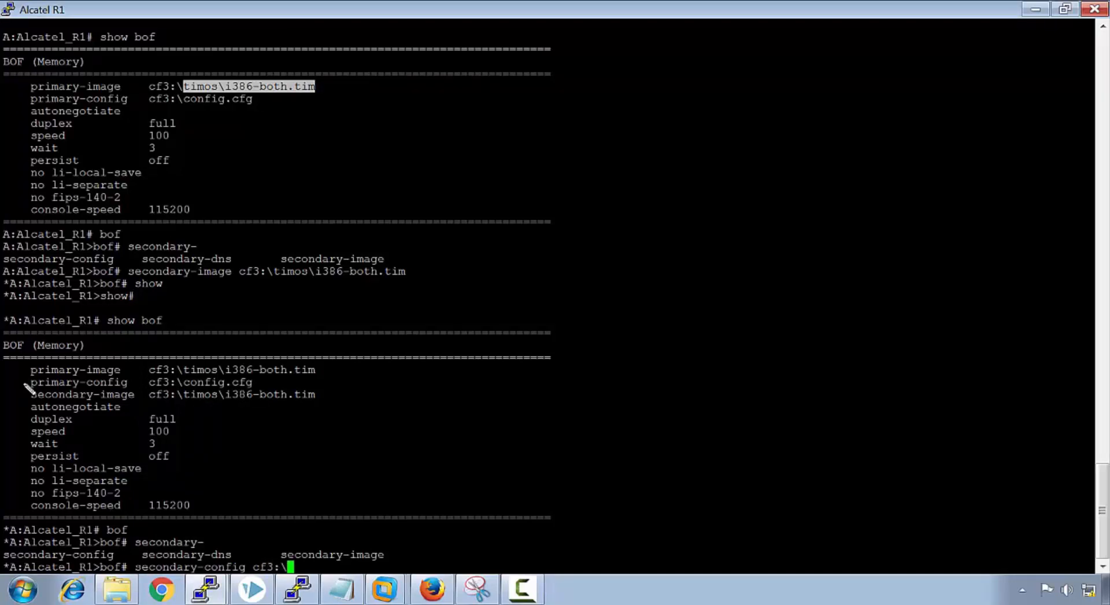
text(config.cfg.3)
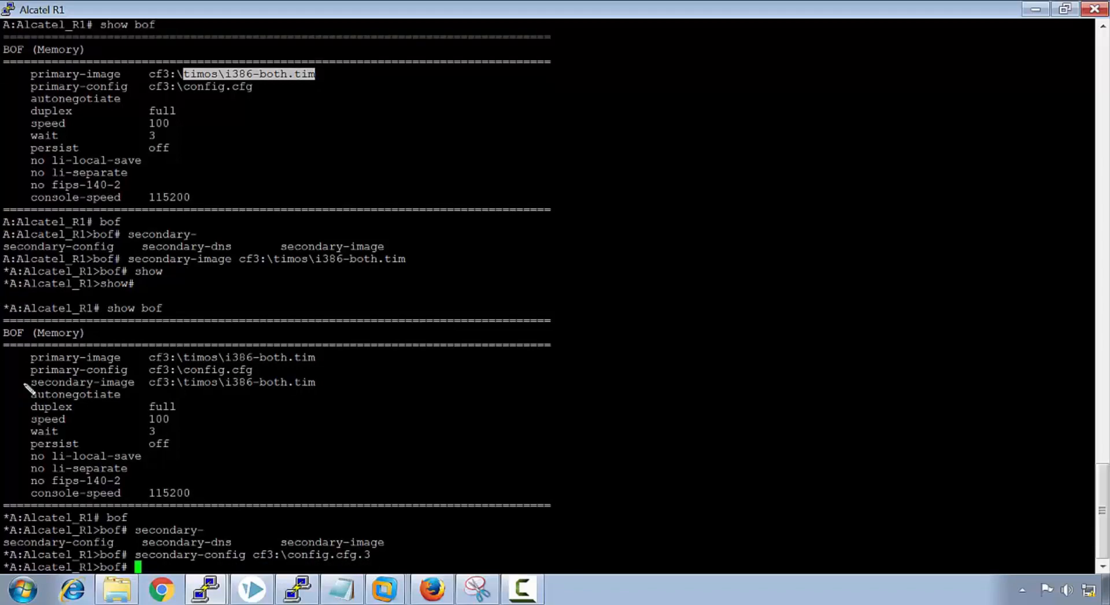
text(show bof)
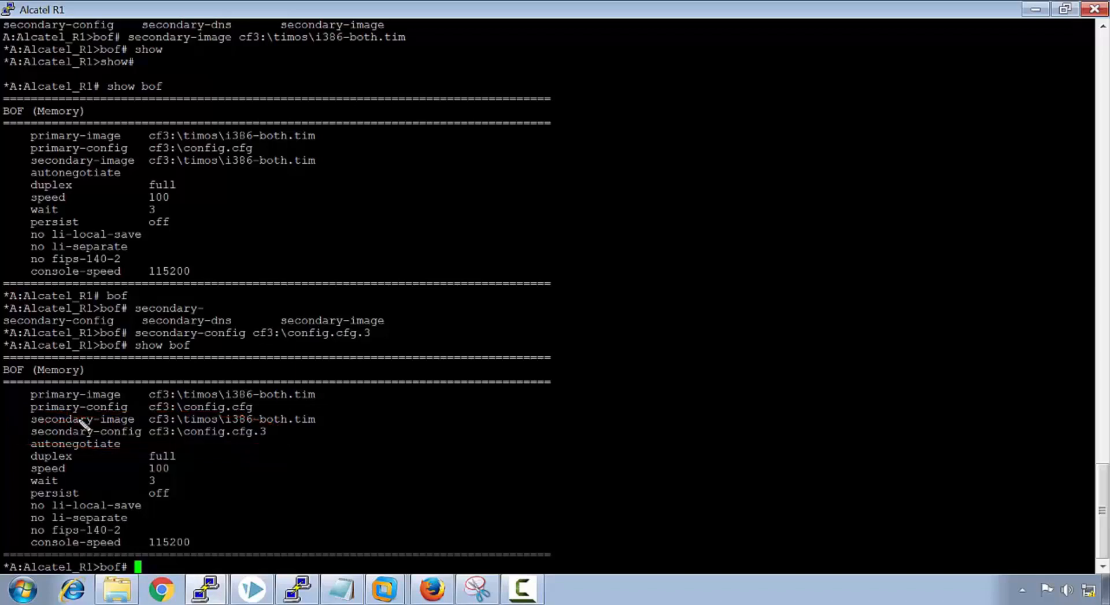
Enter 'address 100.9.9.9/24' in the bof context
text(address l)
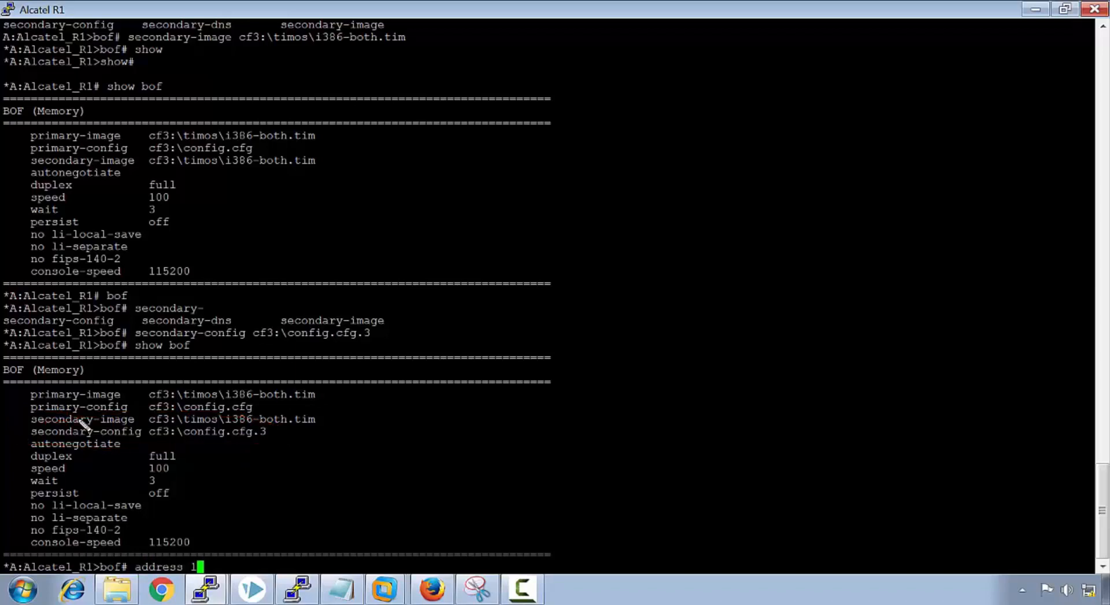
text(00.)
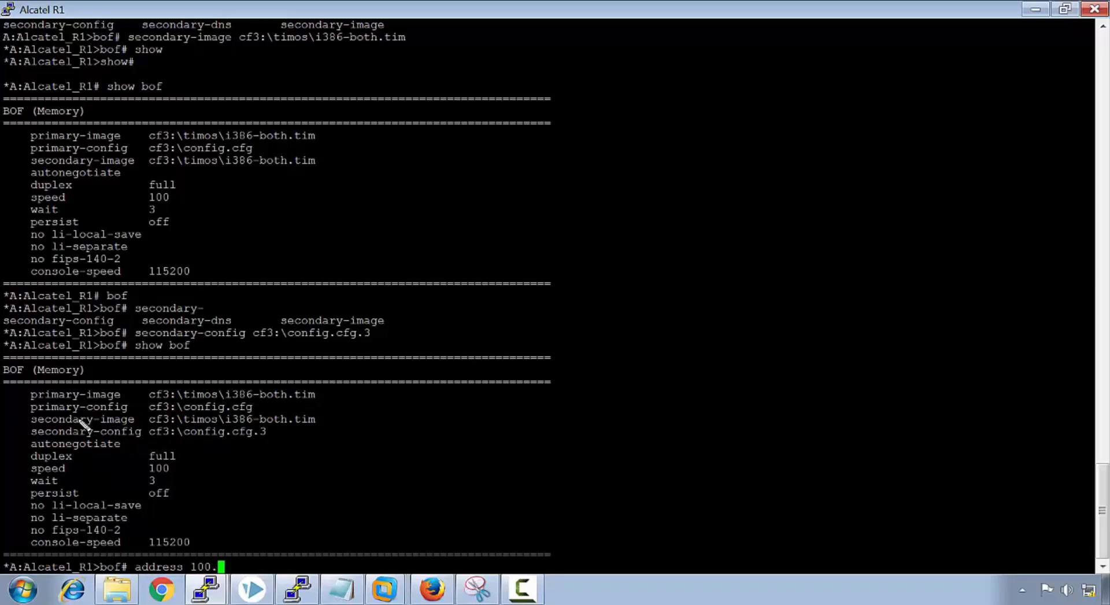
text(9.9.9)
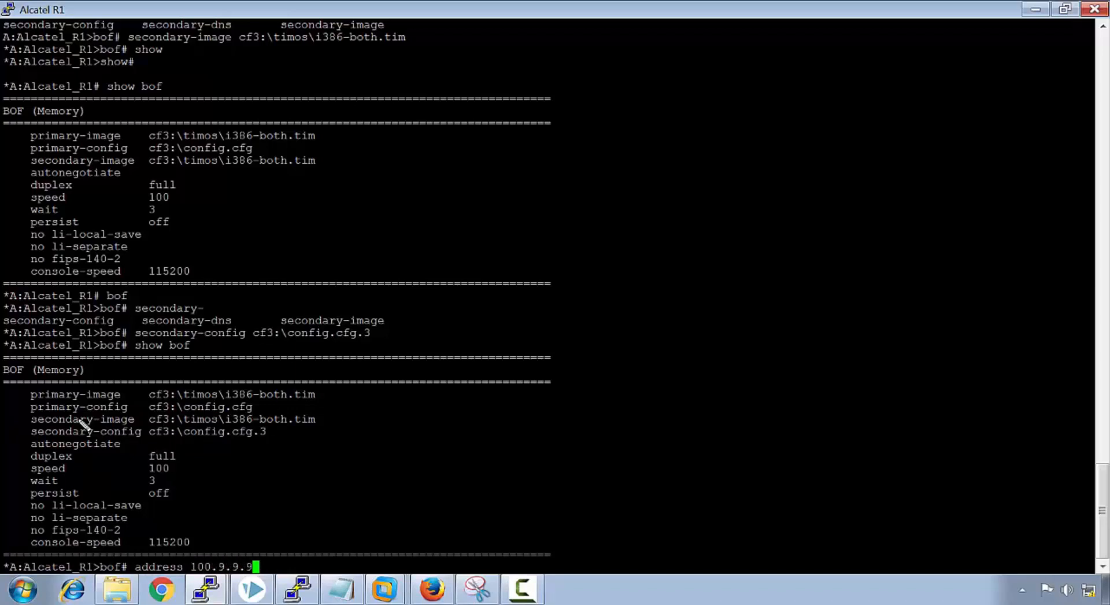
text(/24)
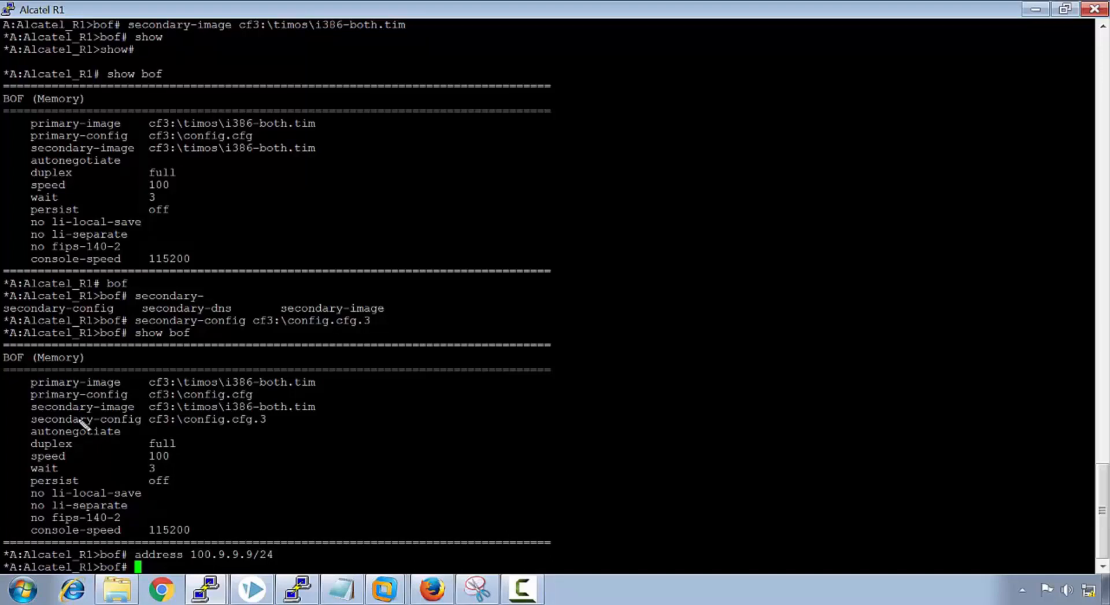
text(pers)
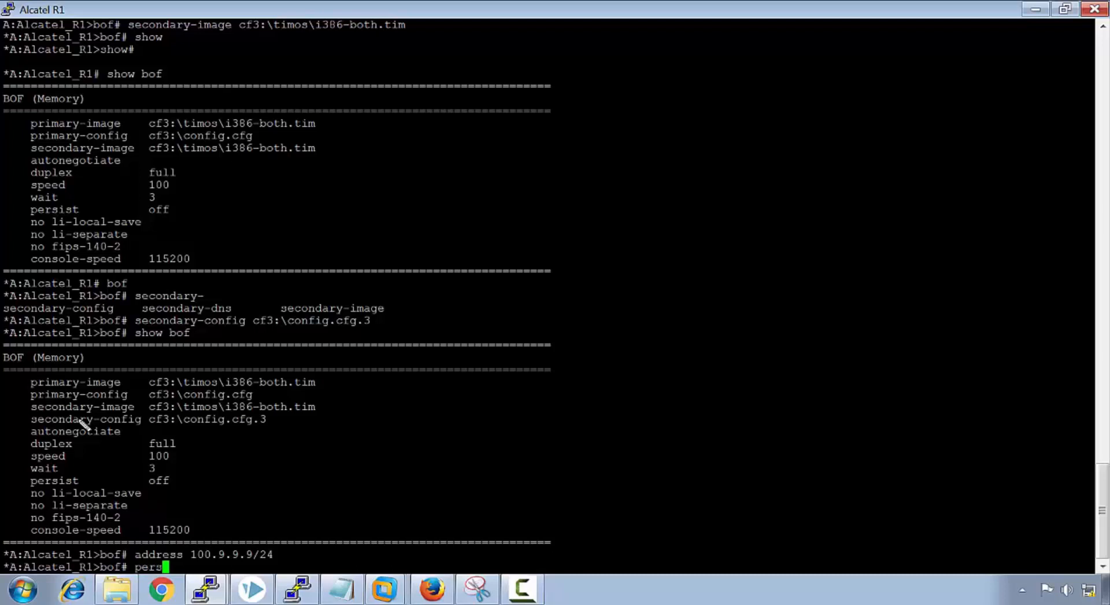
Turn BOF persist on and set the console speed to 9600
text(ist on)
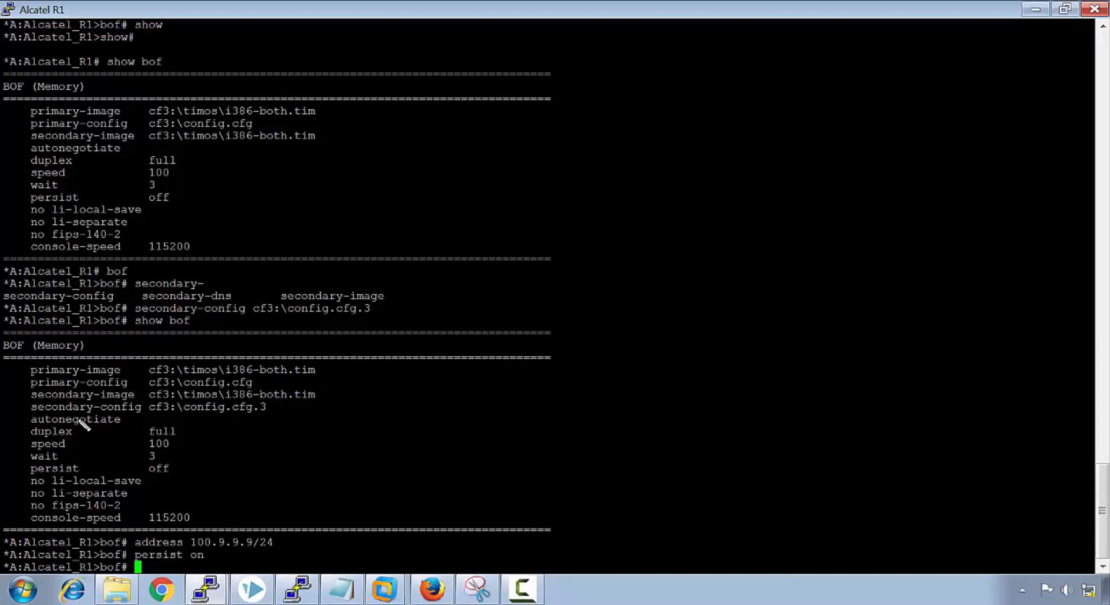
text(console-speed)
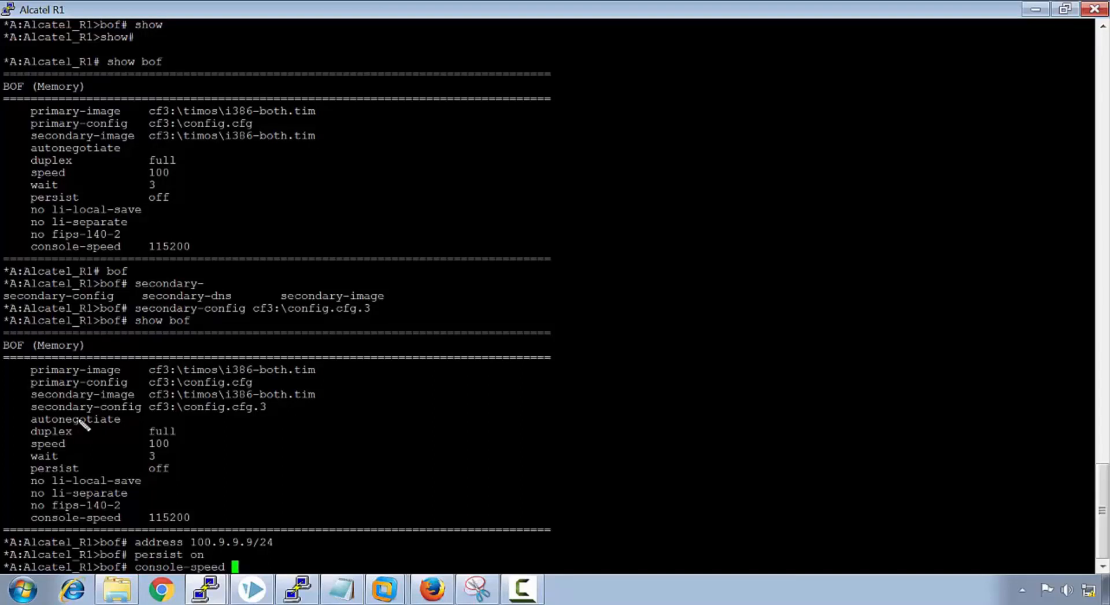
text(9600)
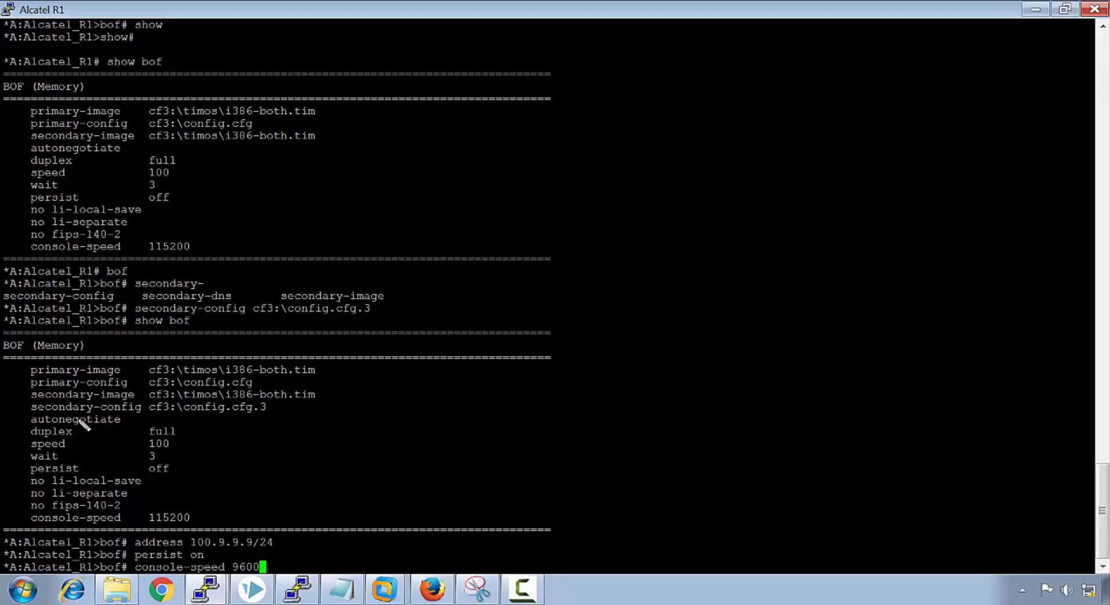
key(Return)
text(show bof)
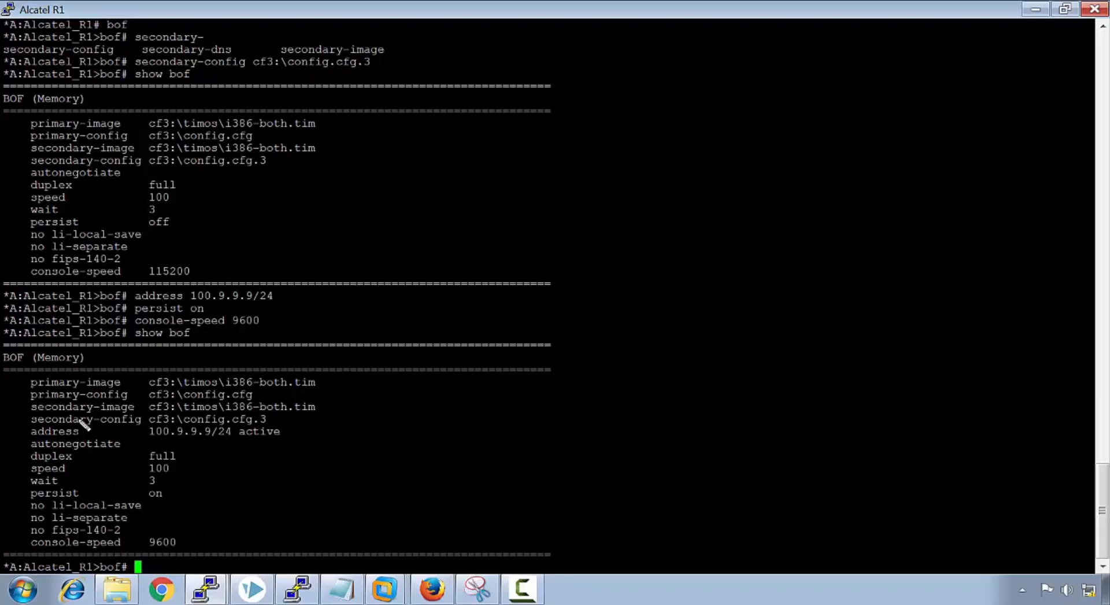
Check address 100.9.9.9/24, persist on and speed 9600, save the BOF, and list cf3
text(s)
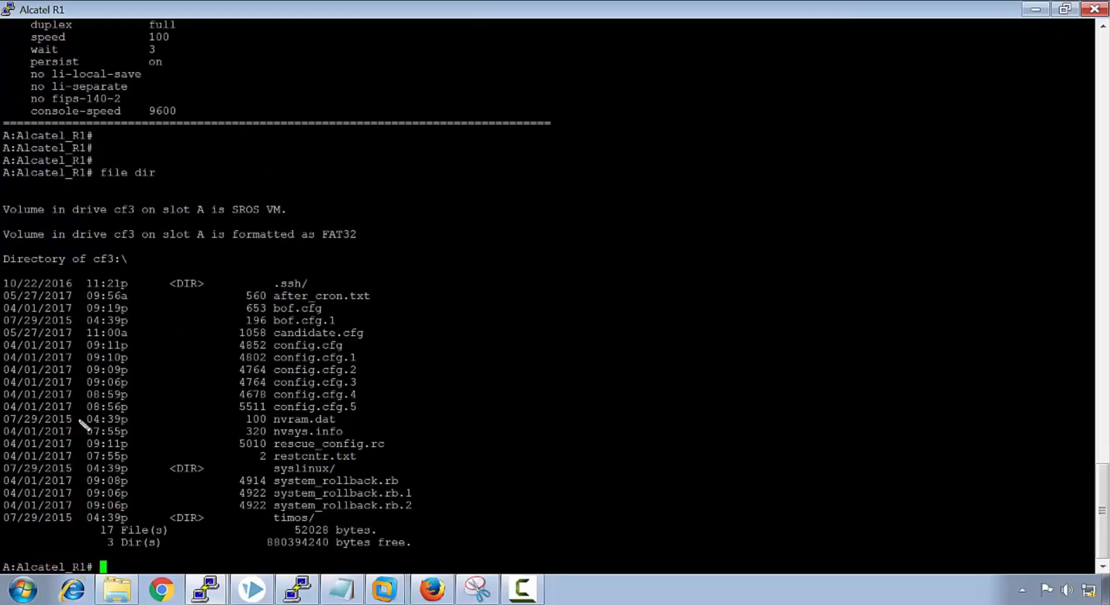
Save the running configuration to cf3:\config.cfg with 'admin save'
text(admin s)
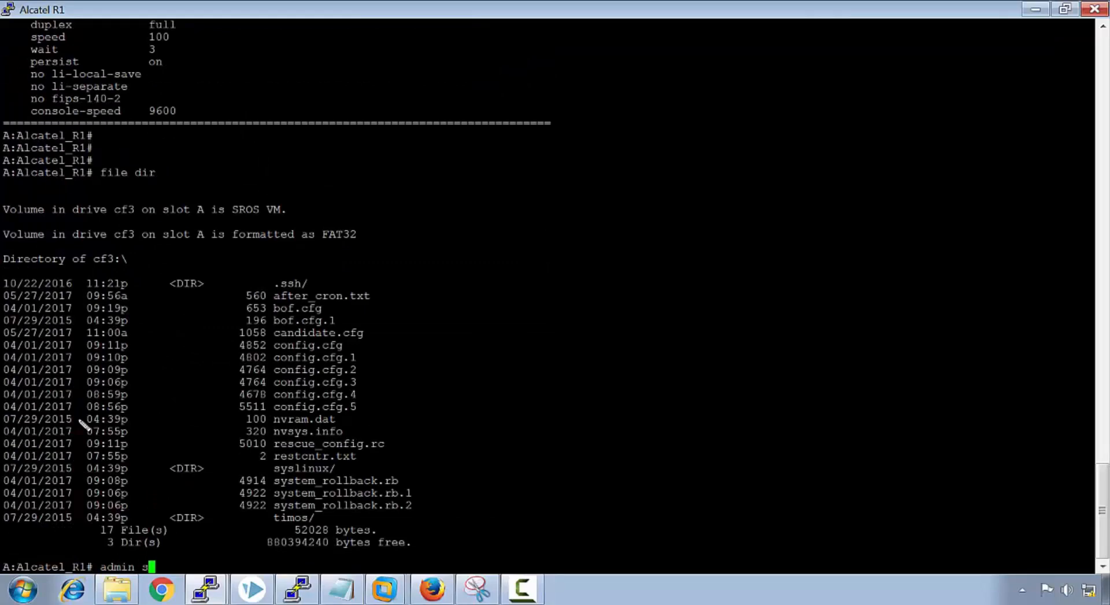
key(Return)
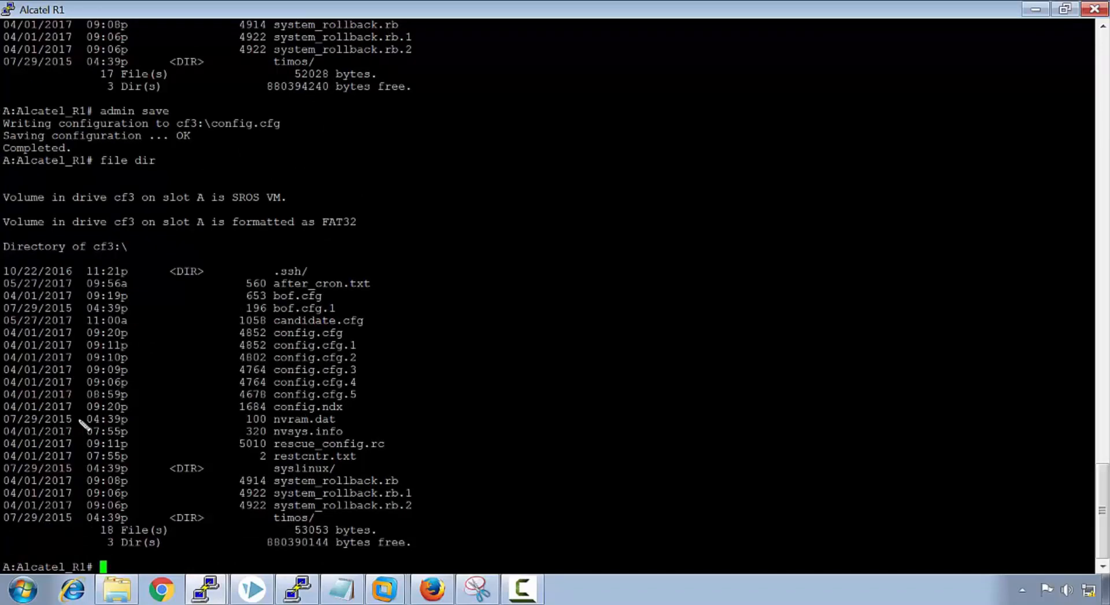
mouse_move(312, 407)
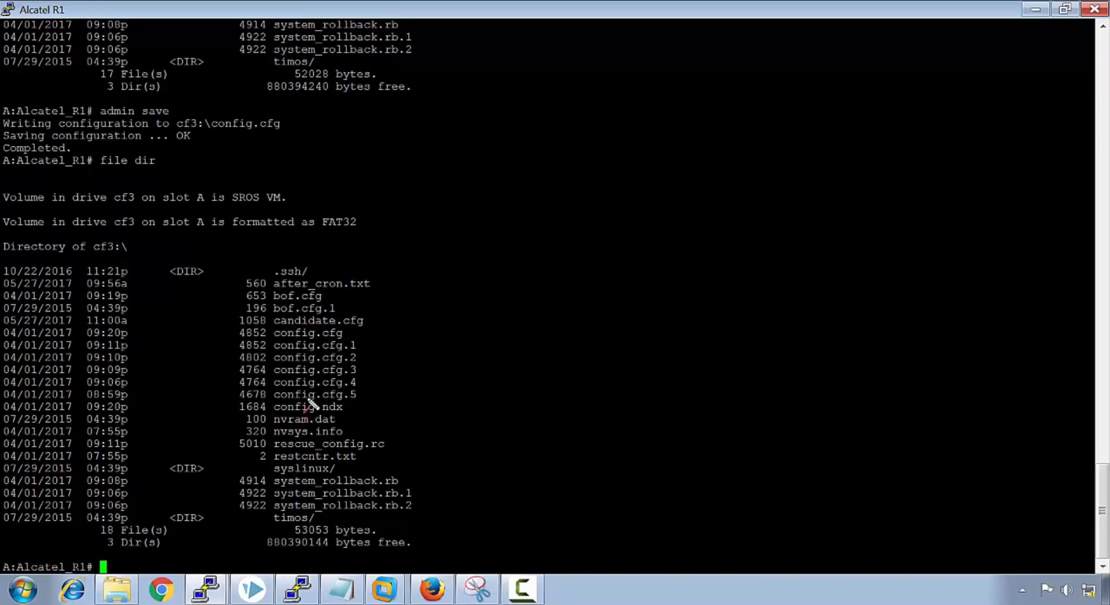
mouse_move(283, 421)
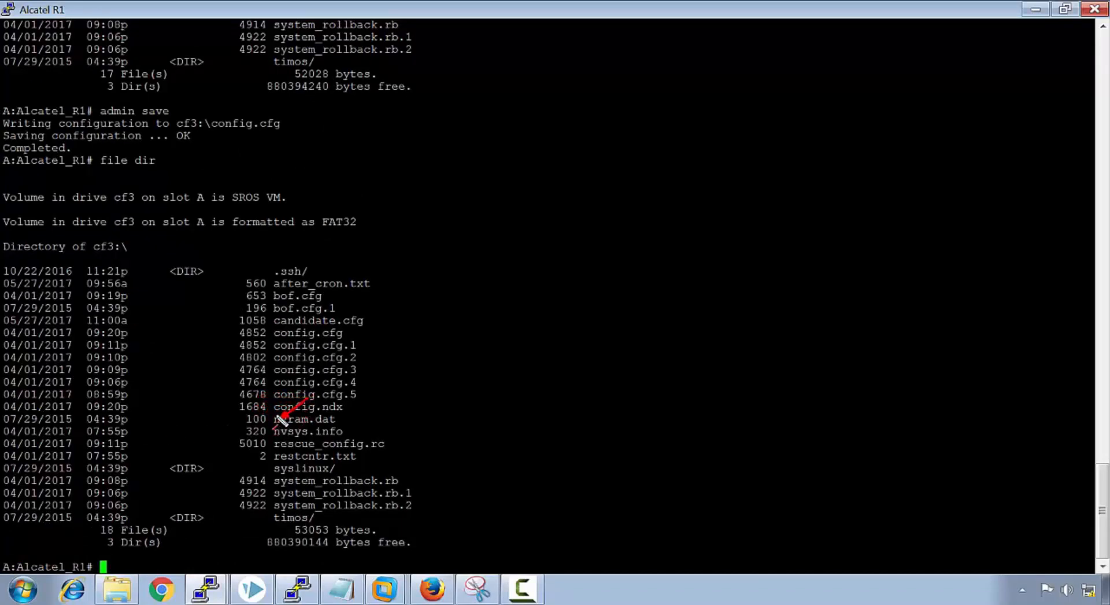
mouse_move(267, 388)
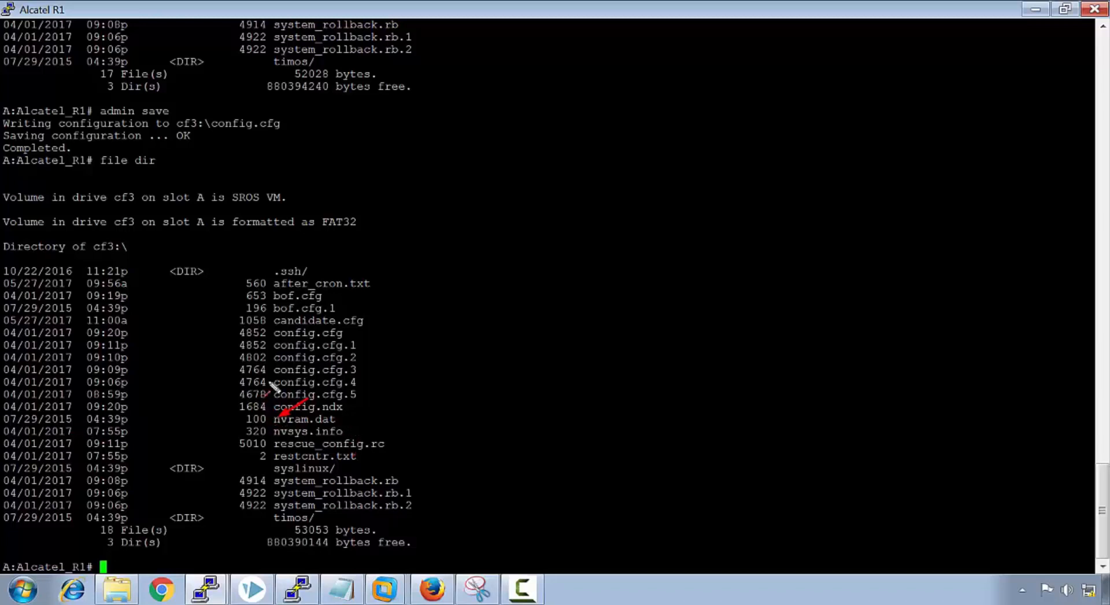